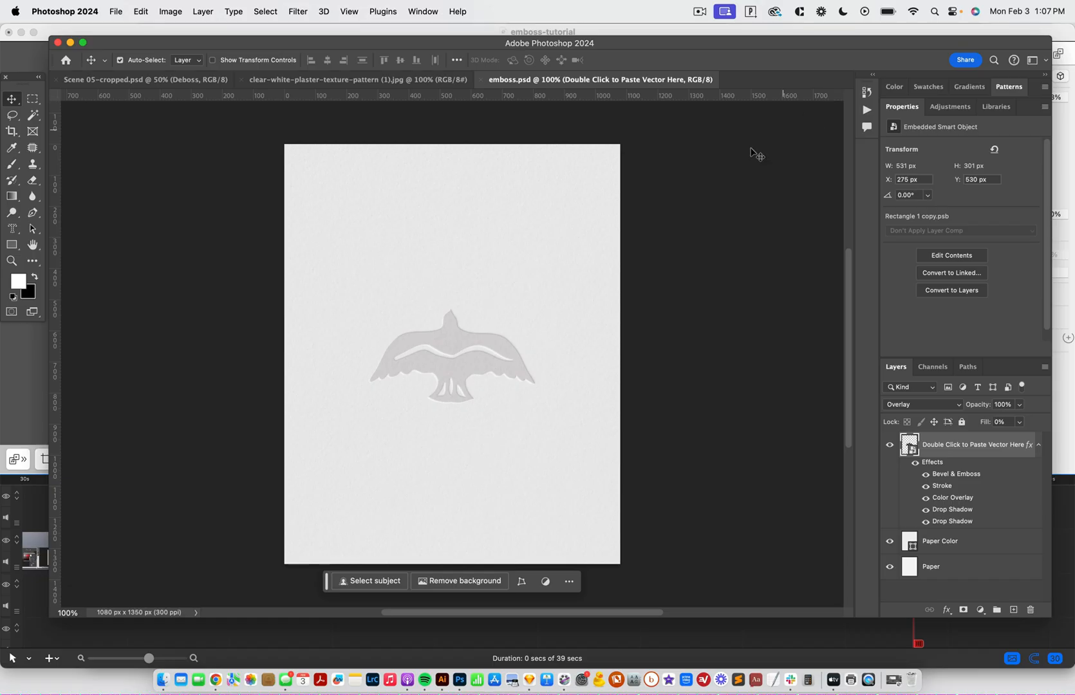
{"action": "mouse_move", "coordinate": [516, 348]}
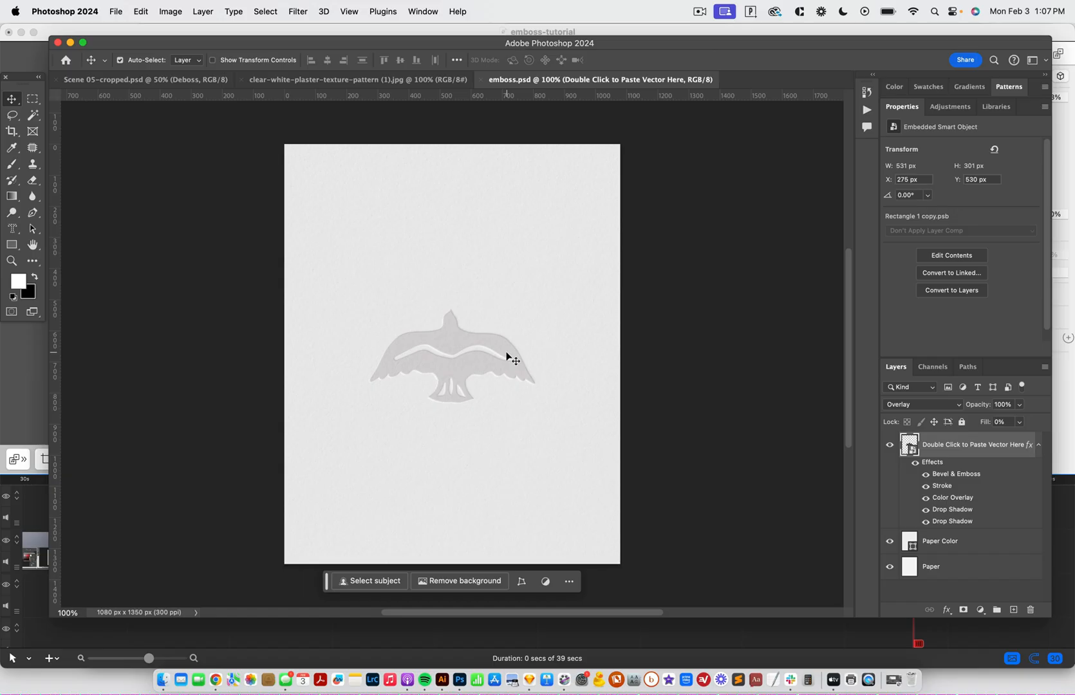
{"action": "mouse_move", "coordinate": [442, 680]}
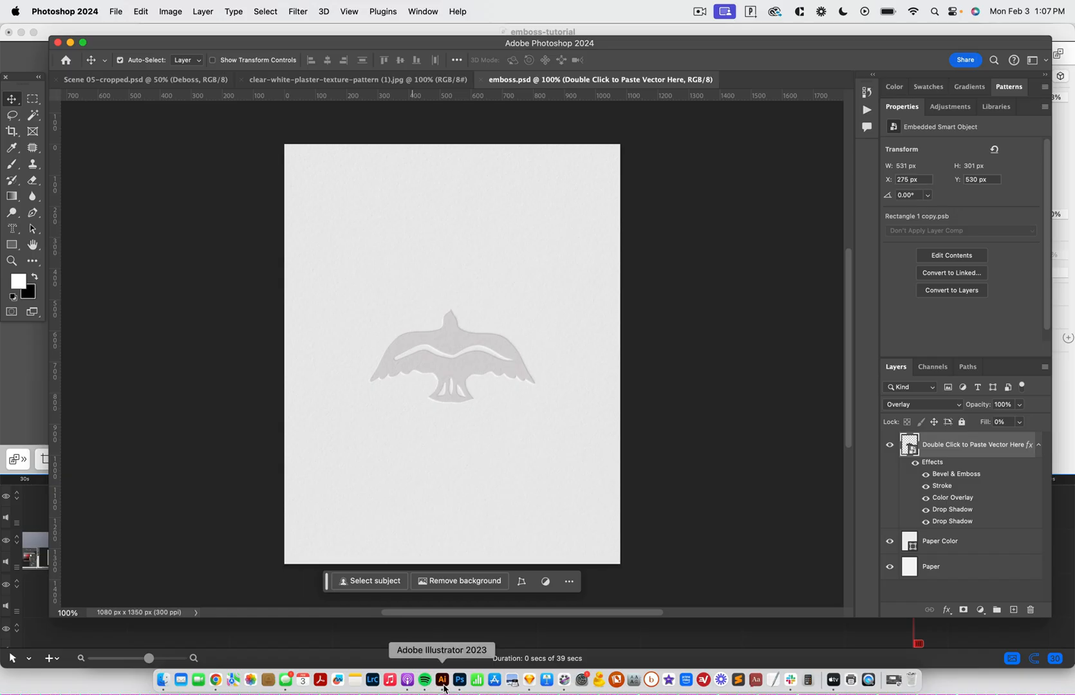
Step: In Illustrator, select the bellflower icon and its three-line tagline on the brand sheet for copying
{"action": "left_click", "coordinate": [442, 681]}
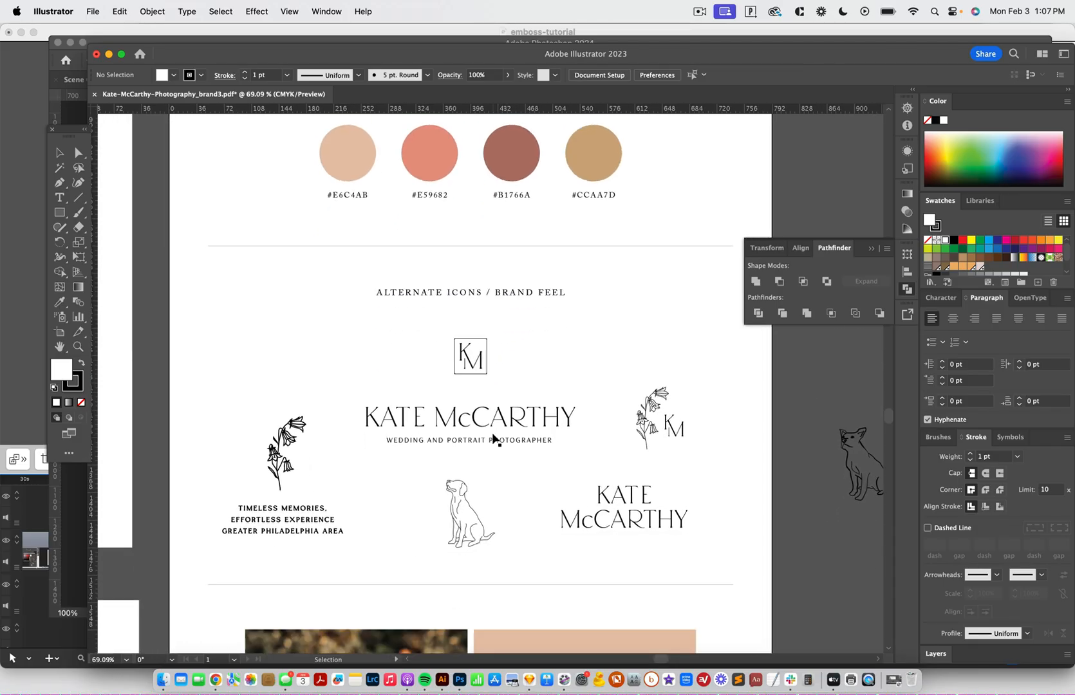
{"action": "scroll", "scroll_direction": "down", "scroll_amount": 3}
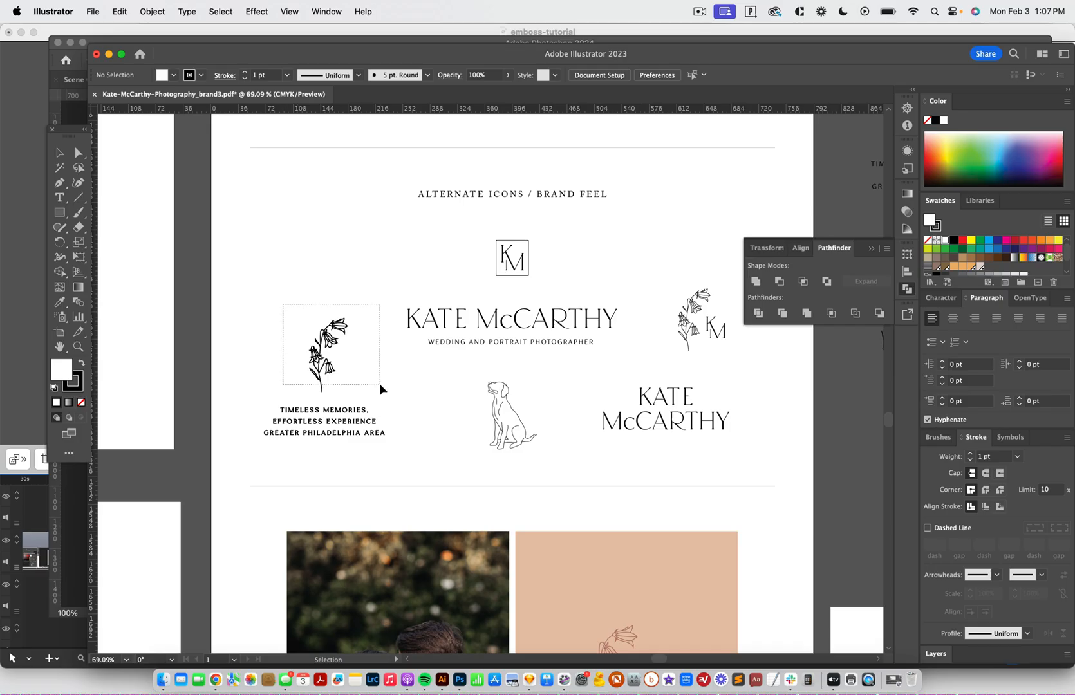
{"action": "left_click", "coordinate": [322, 346]}
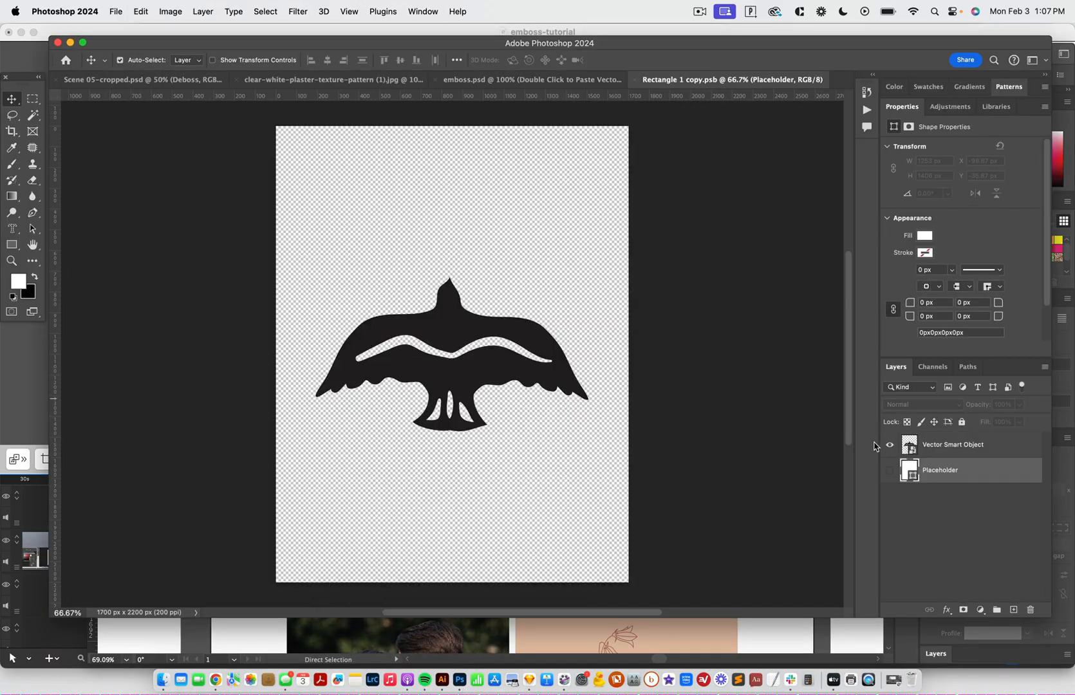
{"action": "mouse_move", "coordinate": [888, 451]}
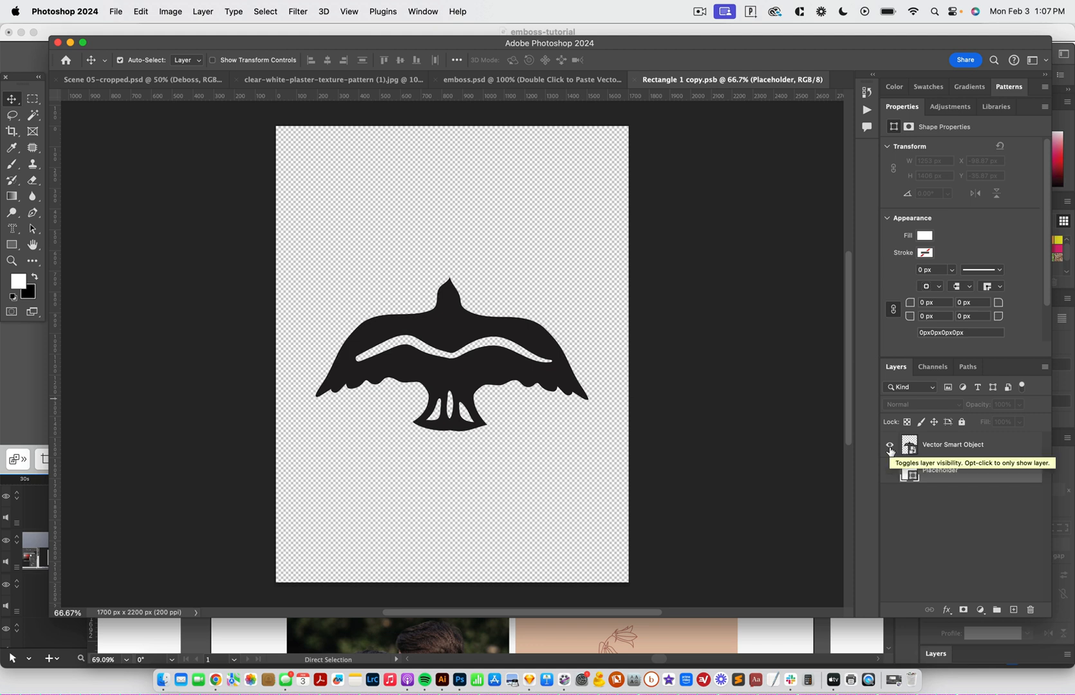
Step: Hide the bird layer, paste the bellflower art as a Smart Object and enlarge it across the page
{"action": "left_click", "coordinate": [939, 470]}
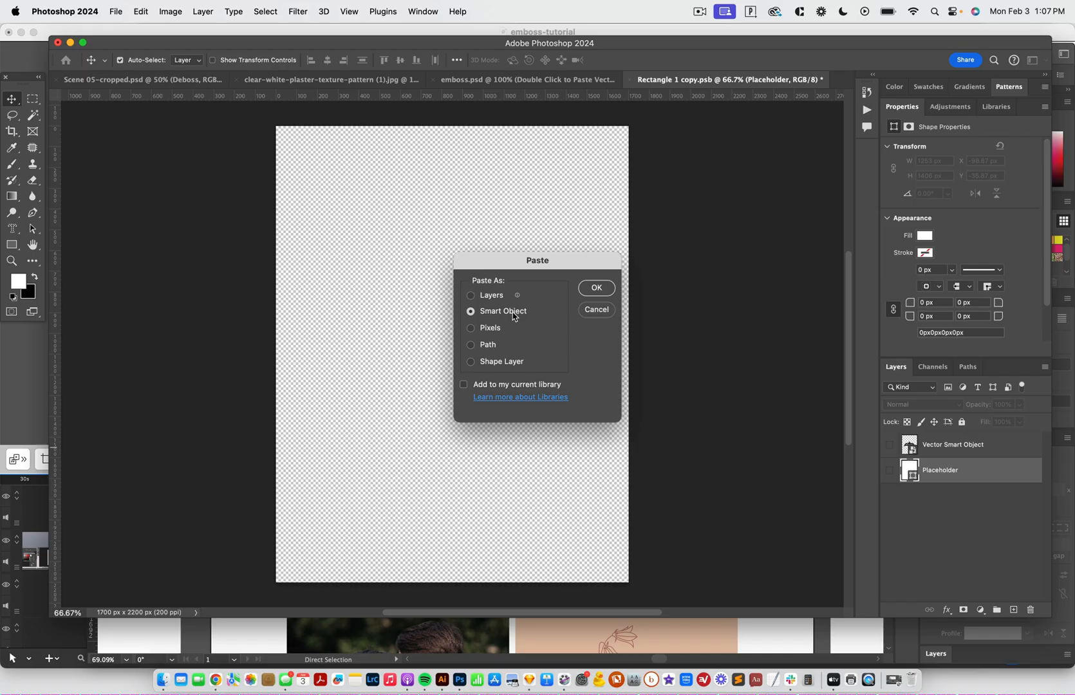
{"action": "left_click", "coordinate": [595, 287]}
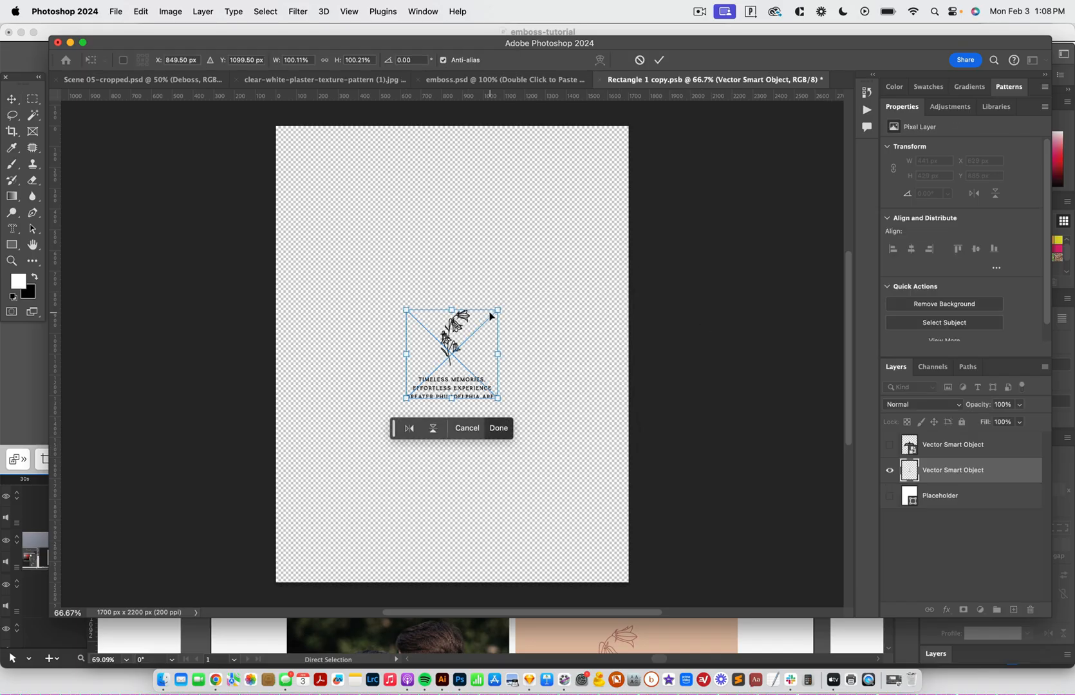
{"action": "left_click_drag", "start_coordinate": [498, 310], "coordinate": [596, 211]}
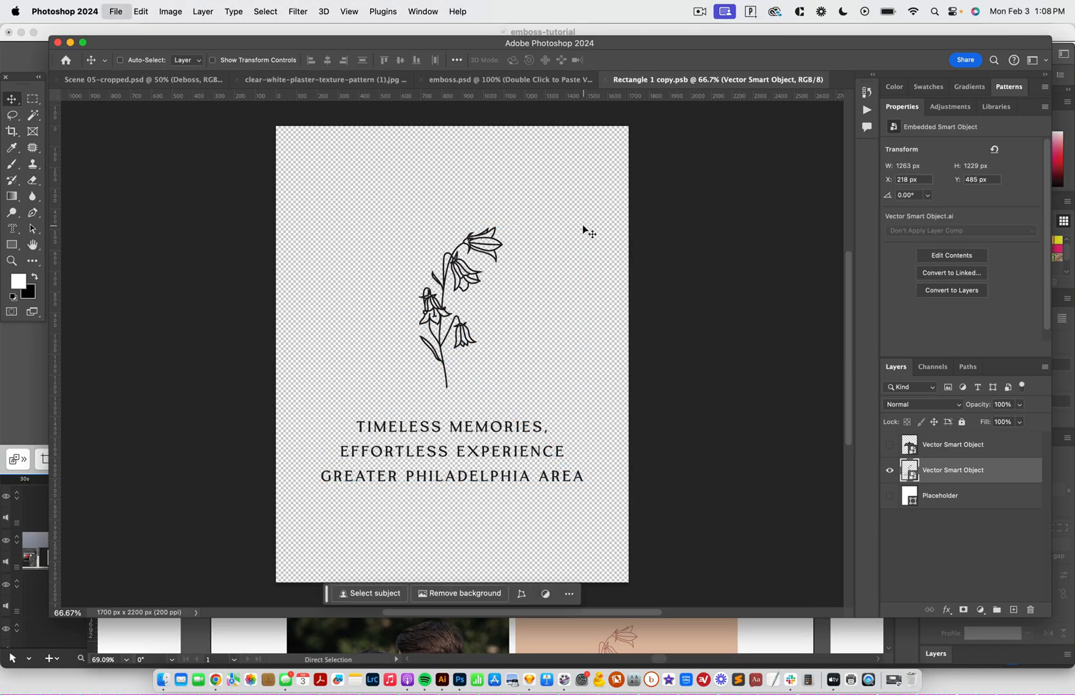
Step: Save the contents back into the mockup, then try a dark red Paper Color
{"action": "left_click", "coordinate": [601, 80]}
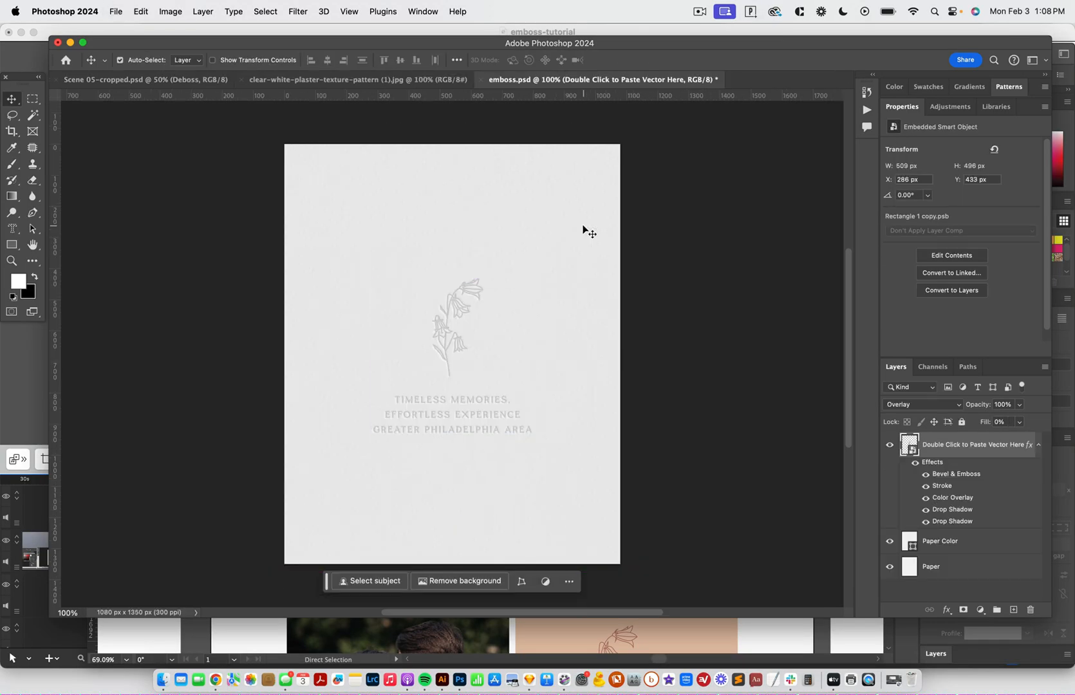
{"action": "mouse_move", "coordinate": [439, 400]}
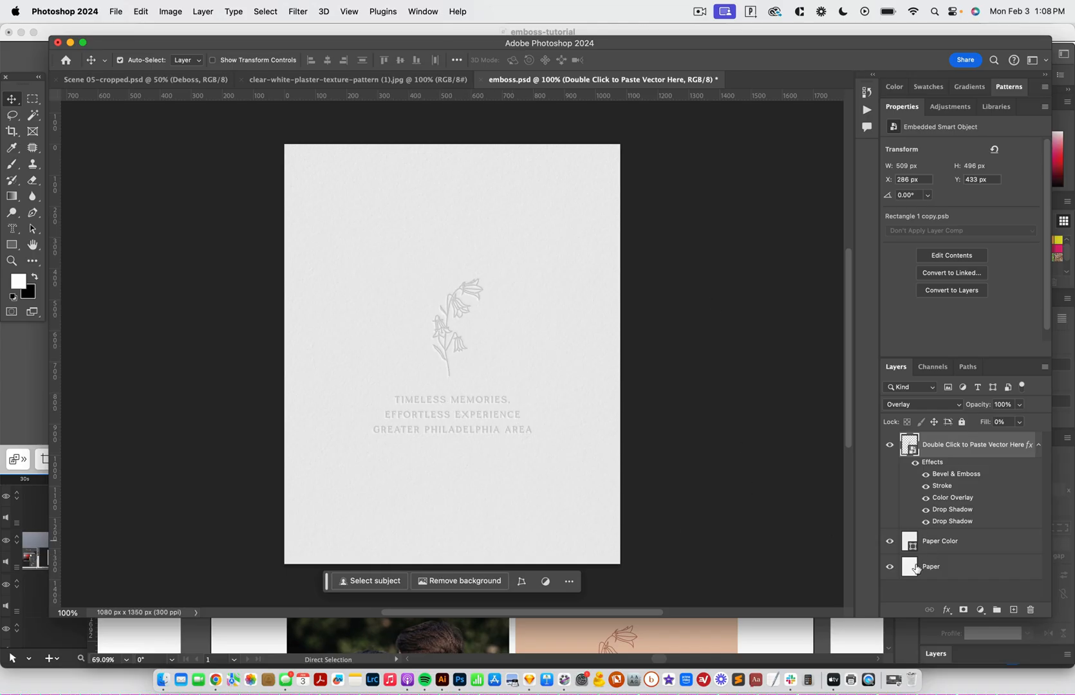
{"action": "left_click", "coordinate": [941, 540]}
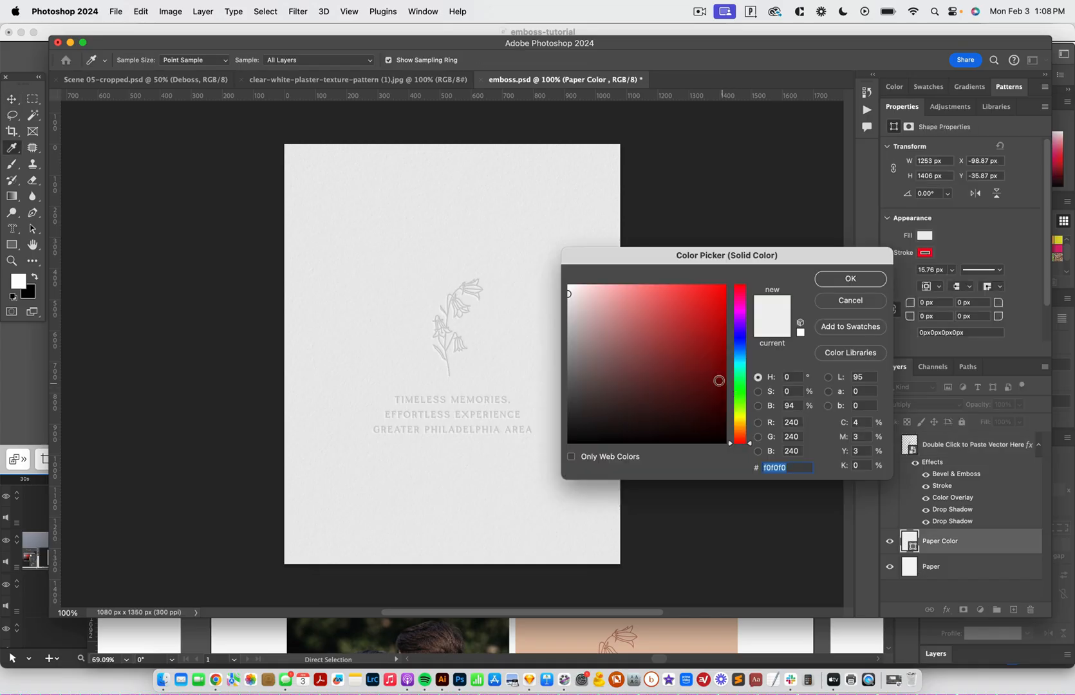
{"action": "left_click", "coordinate": [691, 343]}
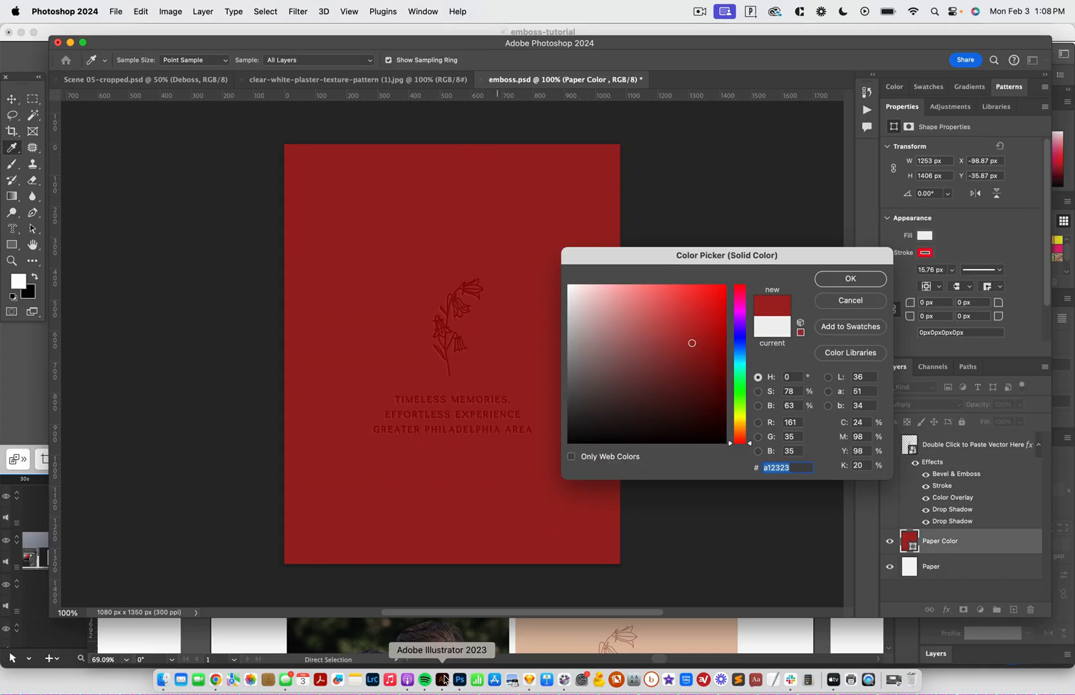
{"action": "left_click", "coordinate": [441, 680]}
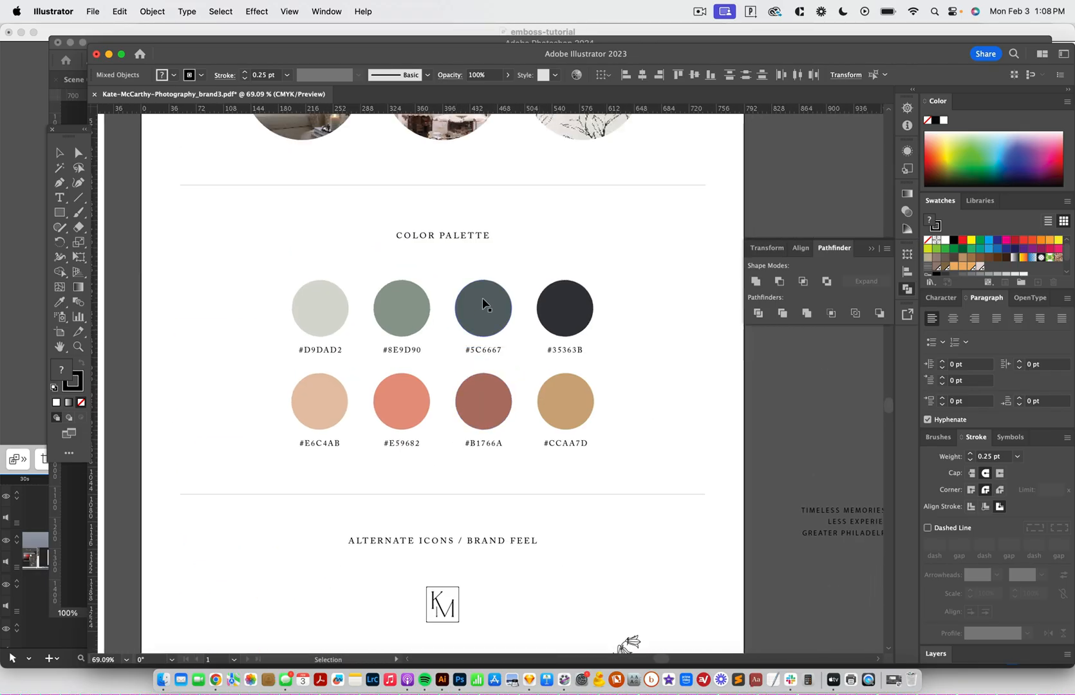
{"action": "left_click", "coordinate": [319, 308]}
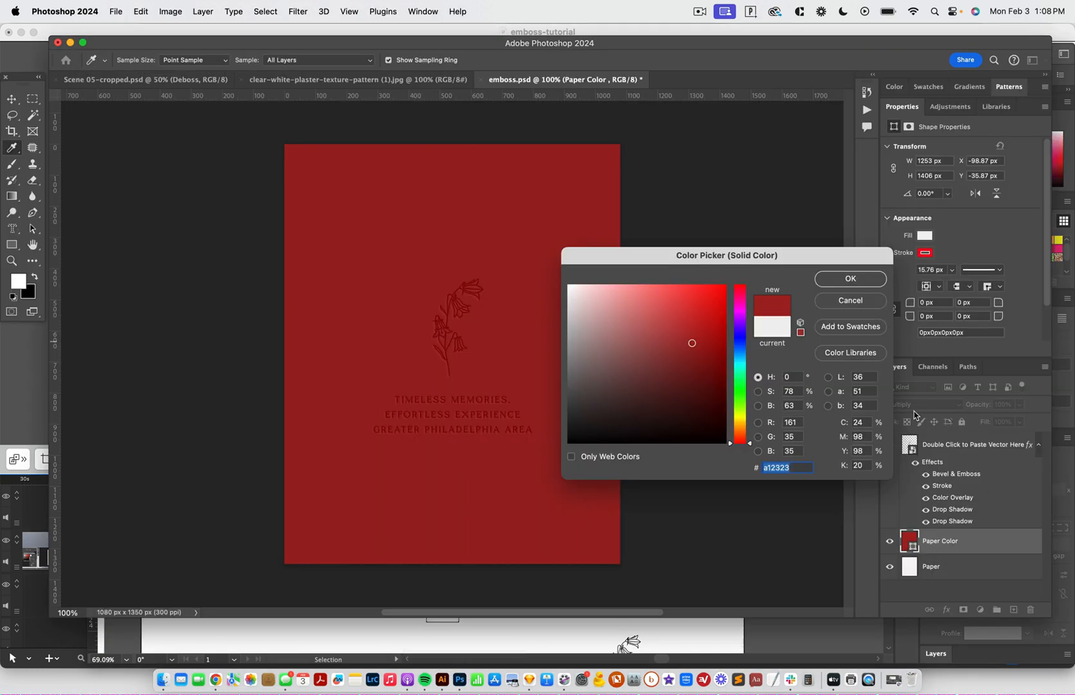
Step: Apply the pale grey brand colour as the Paper Color
{"action": "left_click", "coordinate": [849, 278]}
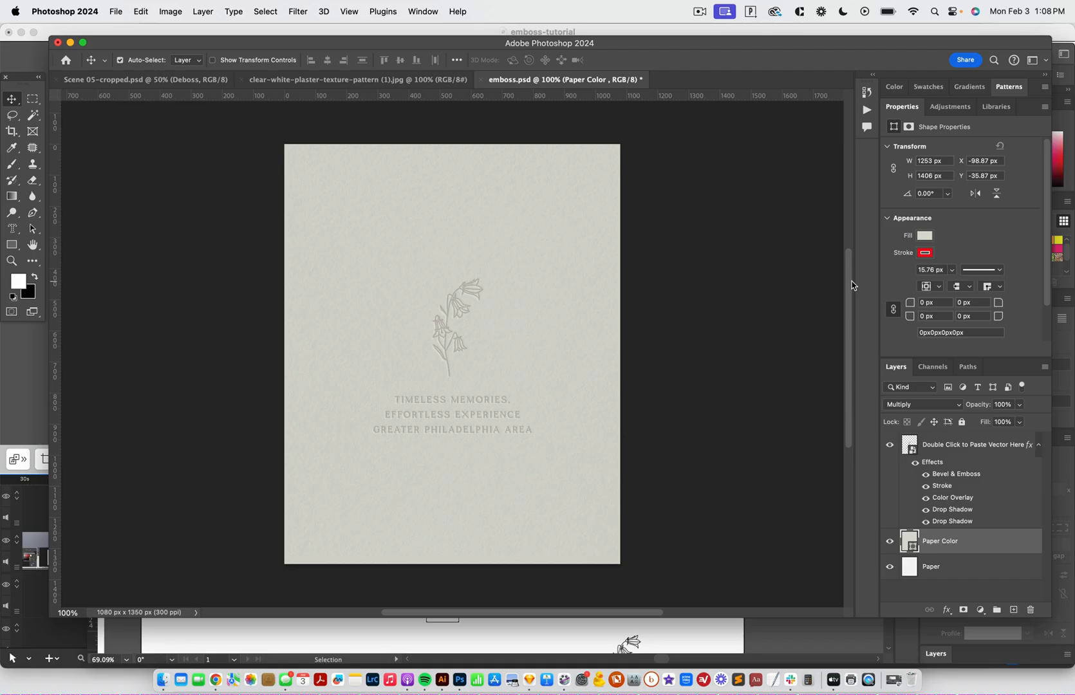
{"action": "mouse_move", "coordinate": [558, 273]}
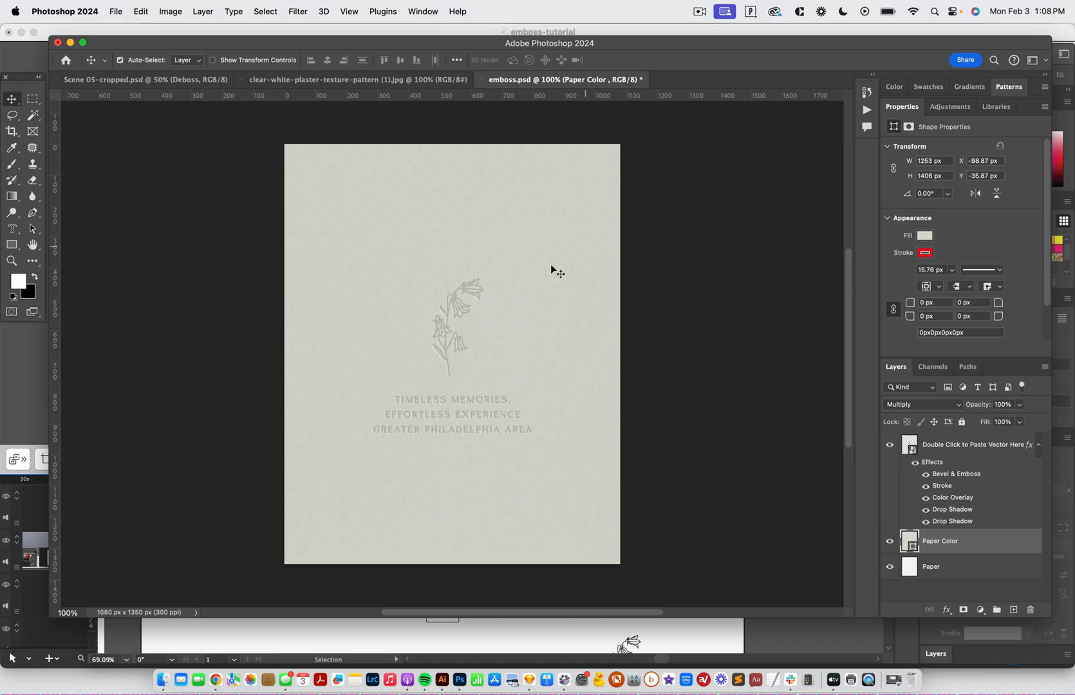
{"action": "mouse_move", "coordinate": [644, 242]}
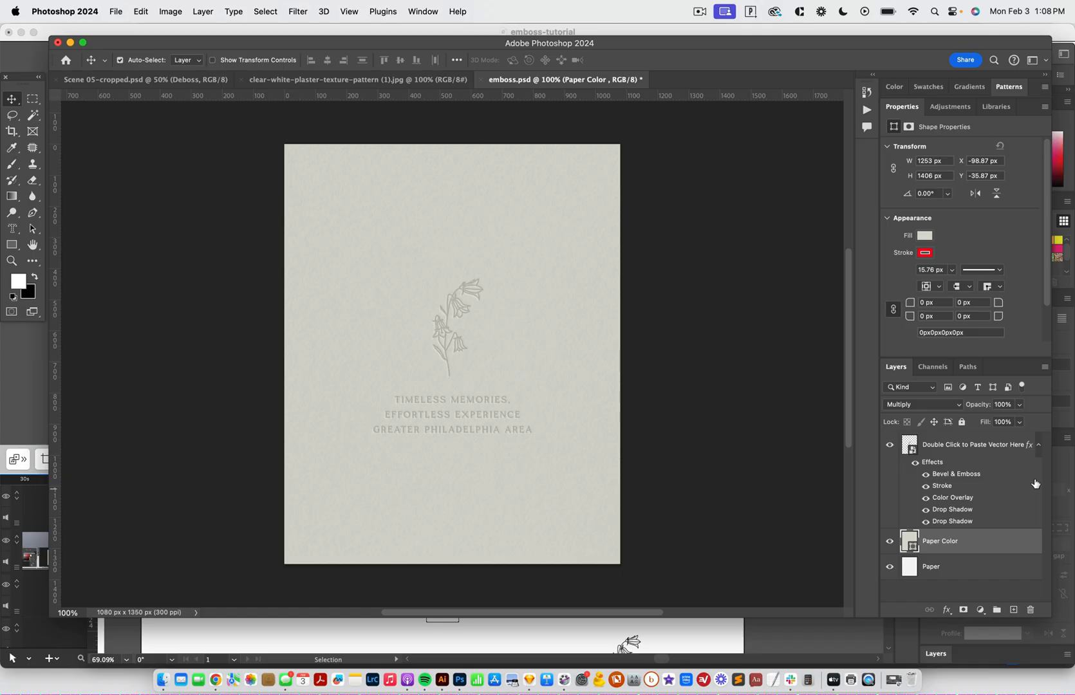
{"action": "mouse_move", "coordinate": [912, 448]}
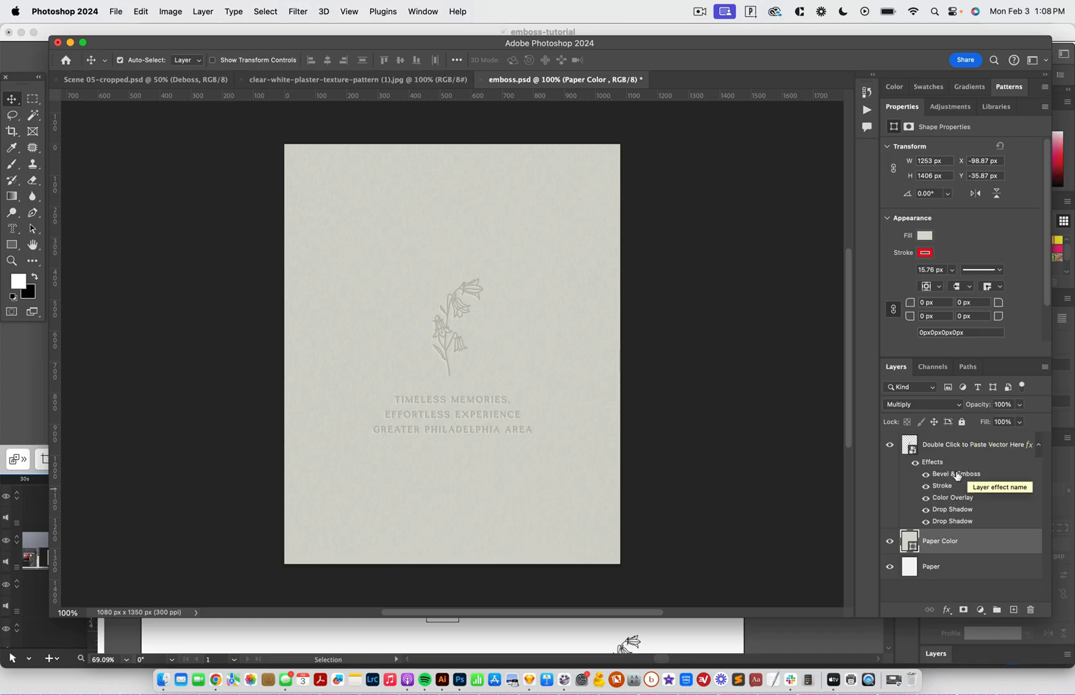
{"action": "mouse_move", "coordinate": [953, 524]}
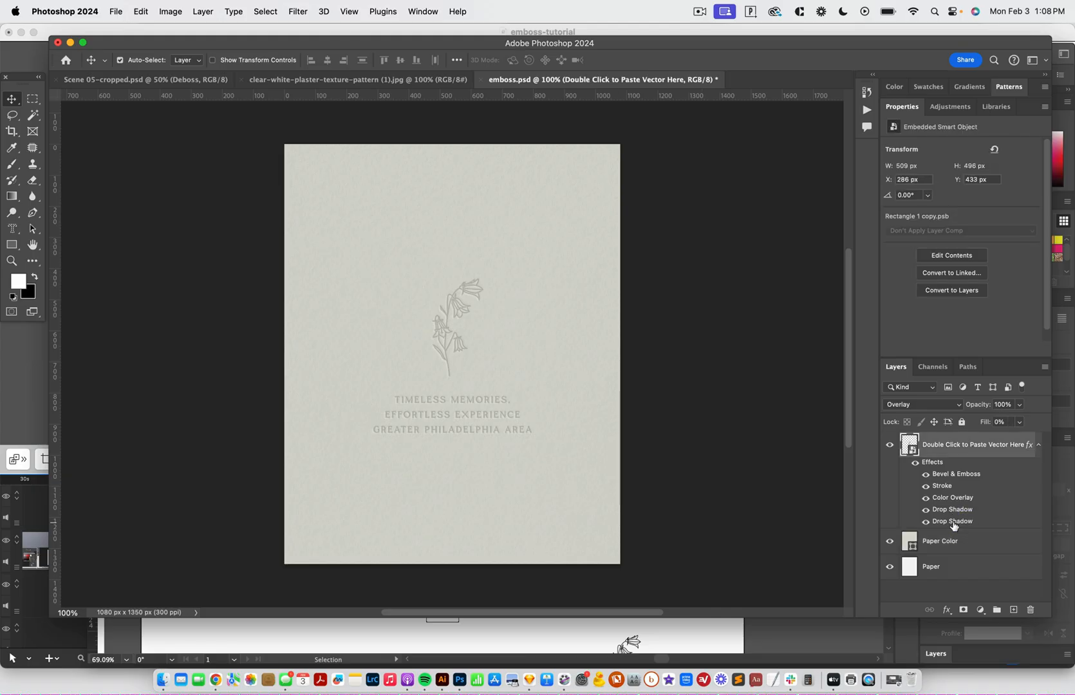
Step: Test the second drop shadow's opacity from full strength down to a subtle 9%
{"action": "double_click", "coordinate": [952, 521]}
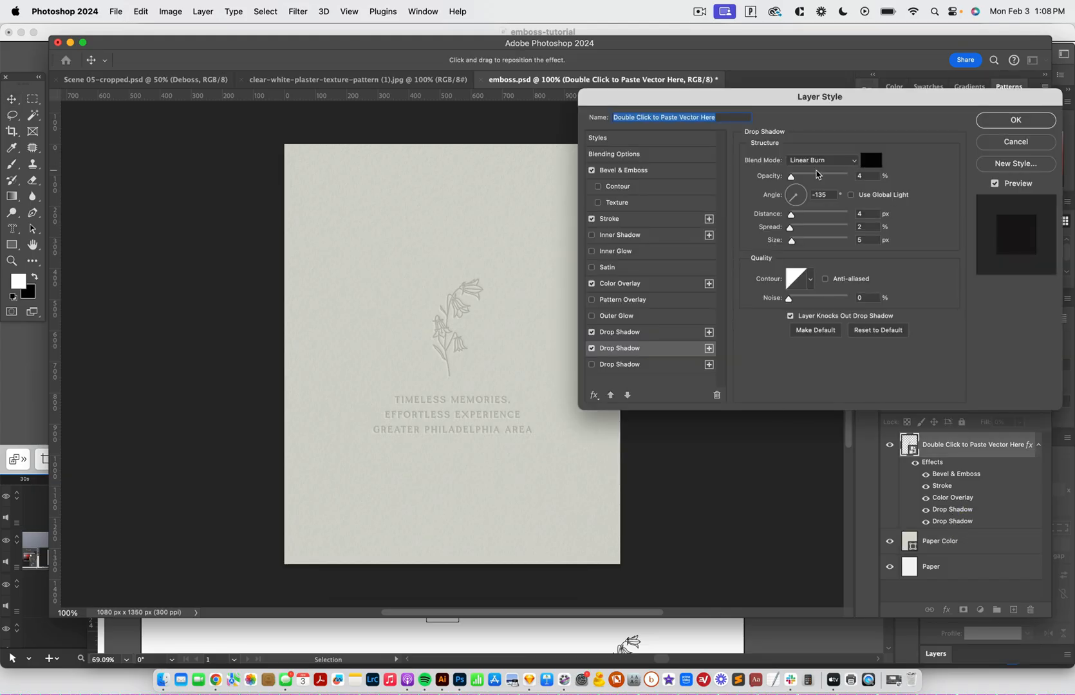
{"action": "left_click_drag", "start_coordinate": [791, 177], "coordinate": [830, 176]}
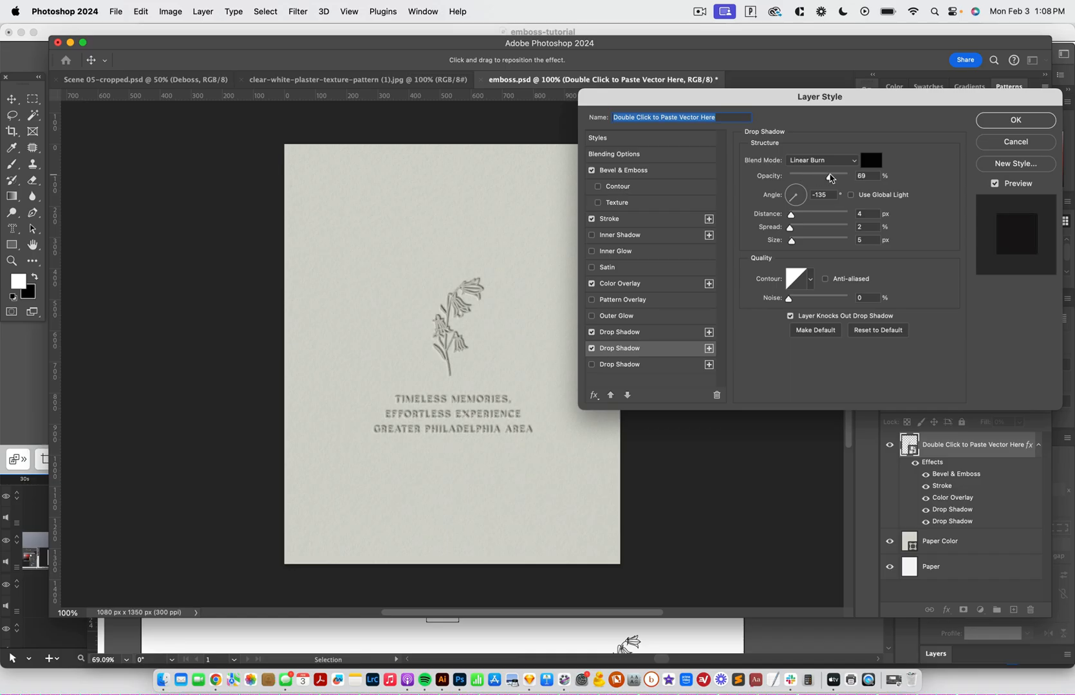
{"action": "left_click_drag", "start_coordinate": [830, 176], "coordinate": [848, 176]}
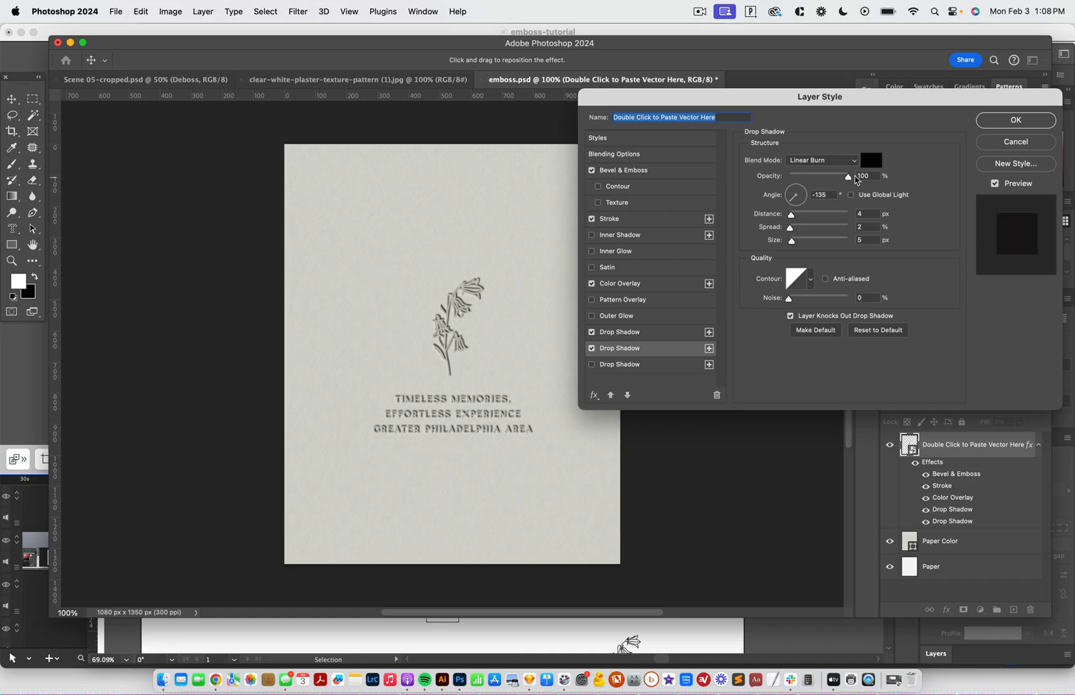
{"action": "left_click_drag", "start_coordinate": [848, 176], "coordinate": [811, 176]}
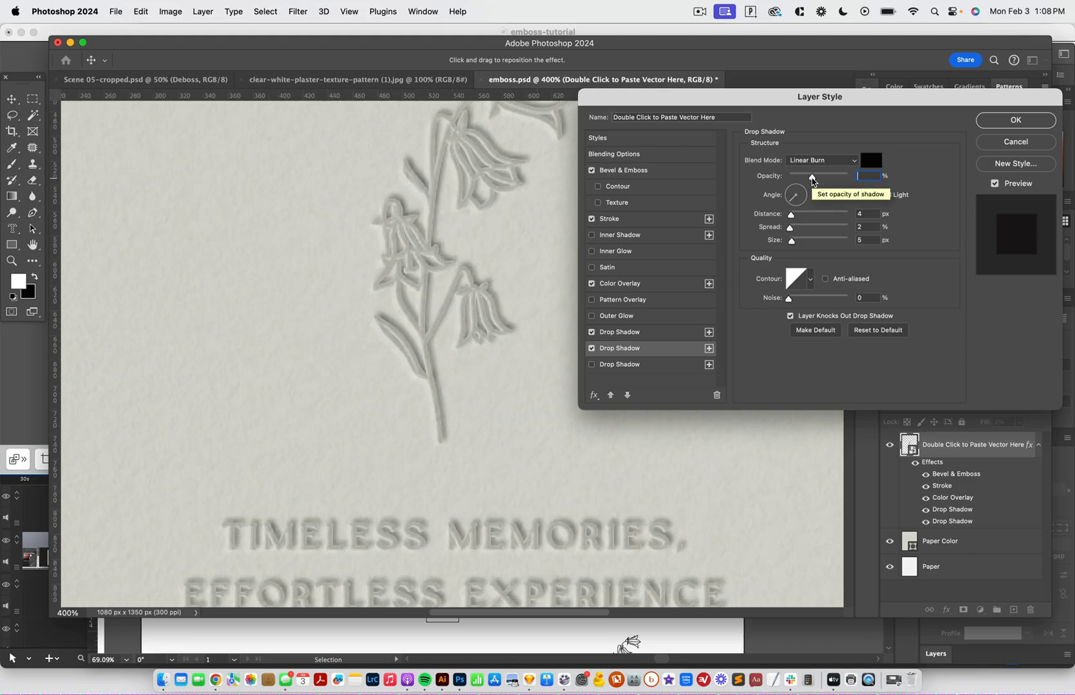
{"action": "left_click_drag", "start_coordinate": [809, 176], "coordinate": [819, 176]}
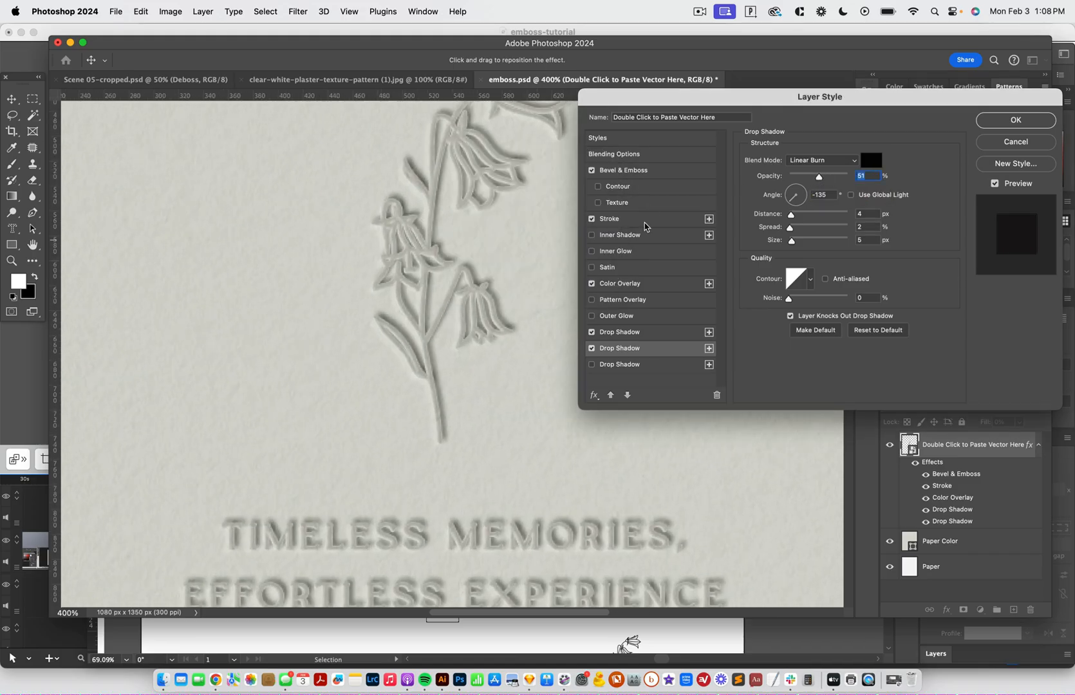
{"action": "left_click_drag", "start_coordinate": [818, 176], "coordinate": [800, 176]}
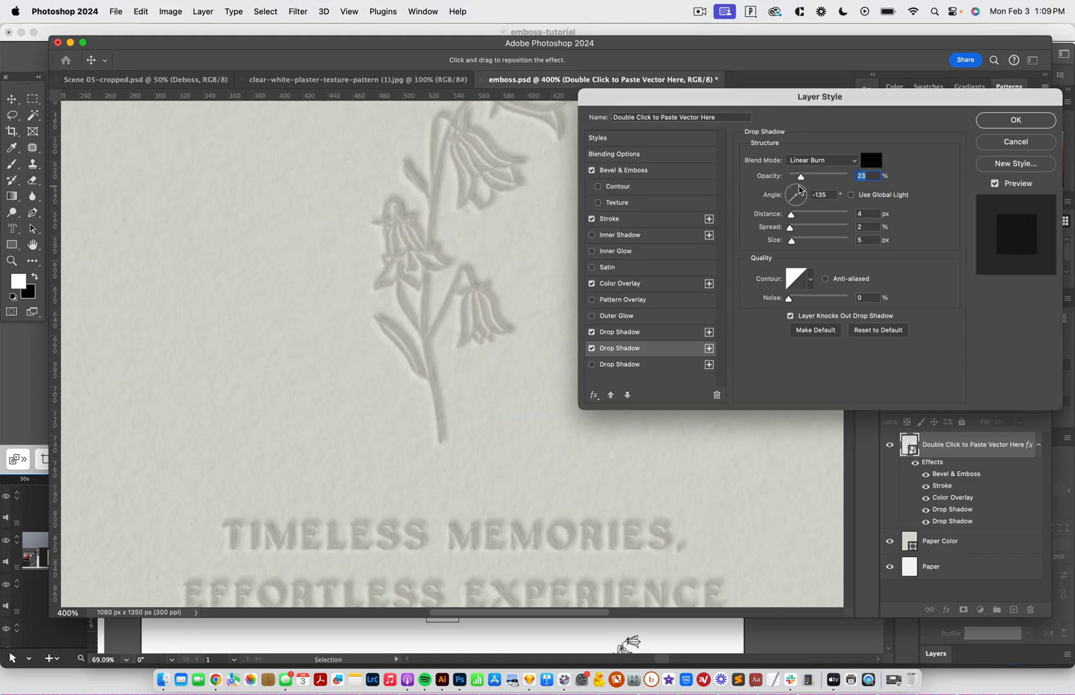
{"action": "left_click_drag", "start_coordinate": [800, 176], "coordinate": [792, 176]}
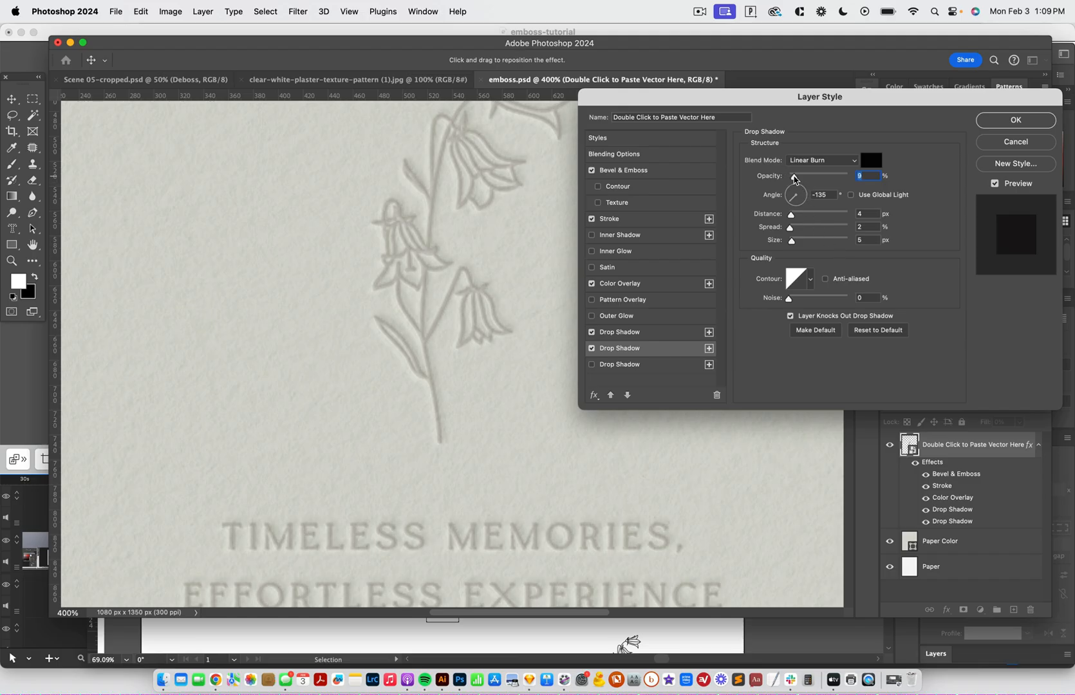
Step: Set the second drop shadow to 4% opacity with a near-black #111111 colour
{"action": "left_click", "coordinate": [821, 160]}
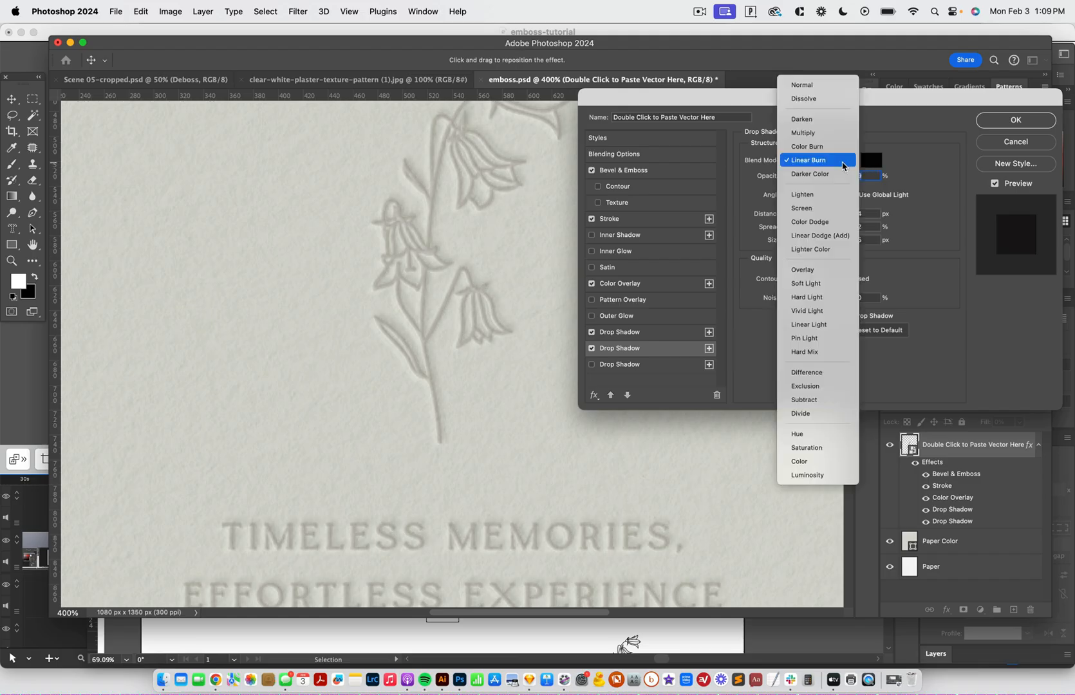
{"action": "mouse_move", "coordinate": [816, 147]}
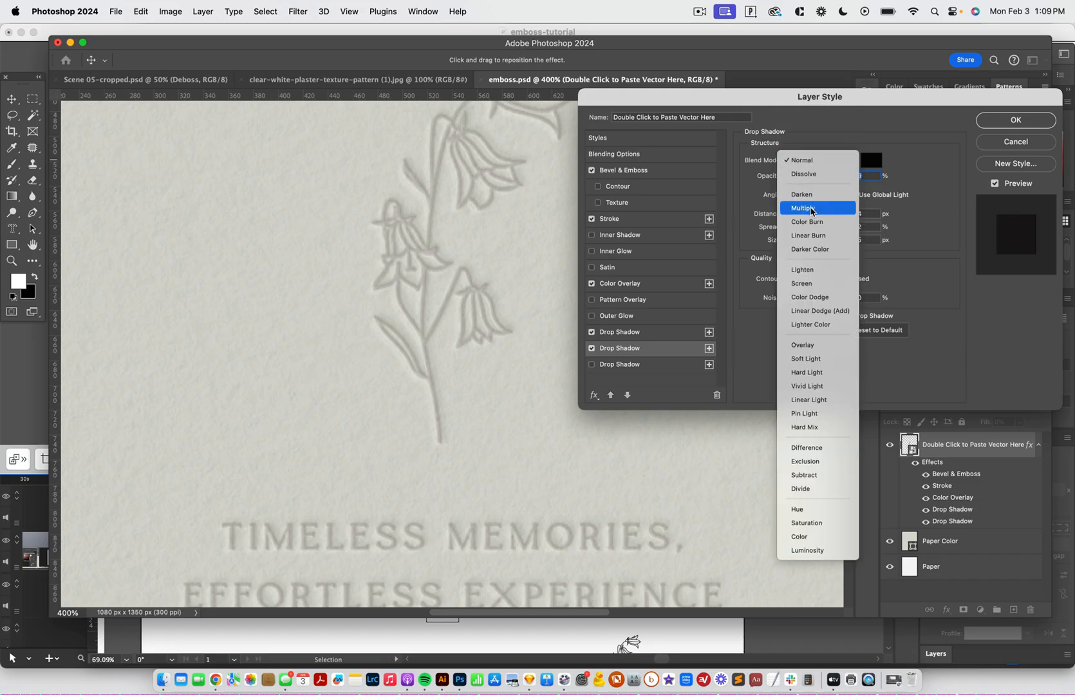
{"action": "left_click", "coordinate": [807, 236]}
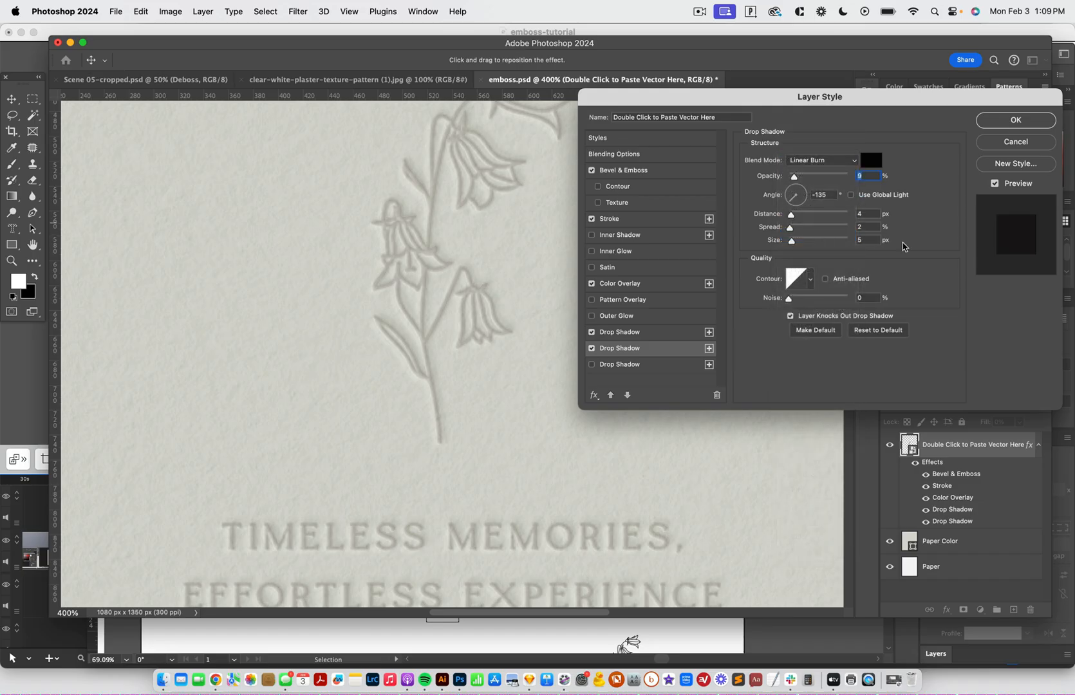
{"action": "left_click", "coordinate": [868, 160]}
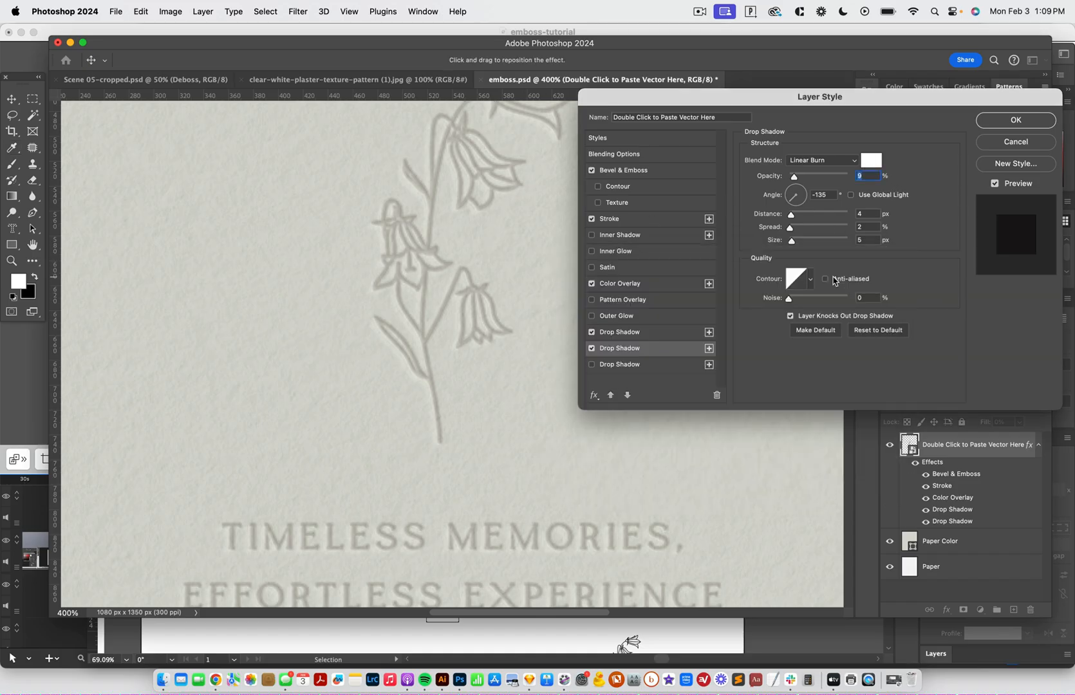
{"action": "left_click", "coordinate": [868, 176]}
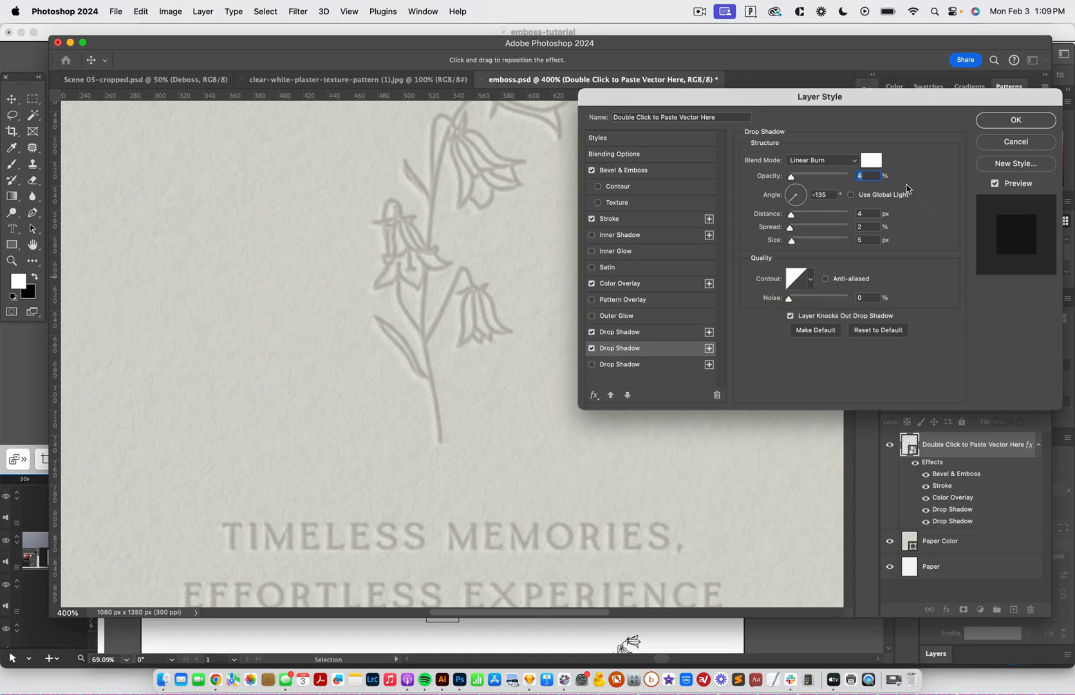
{"action": "left_click", "coordinate": [871, 160]}
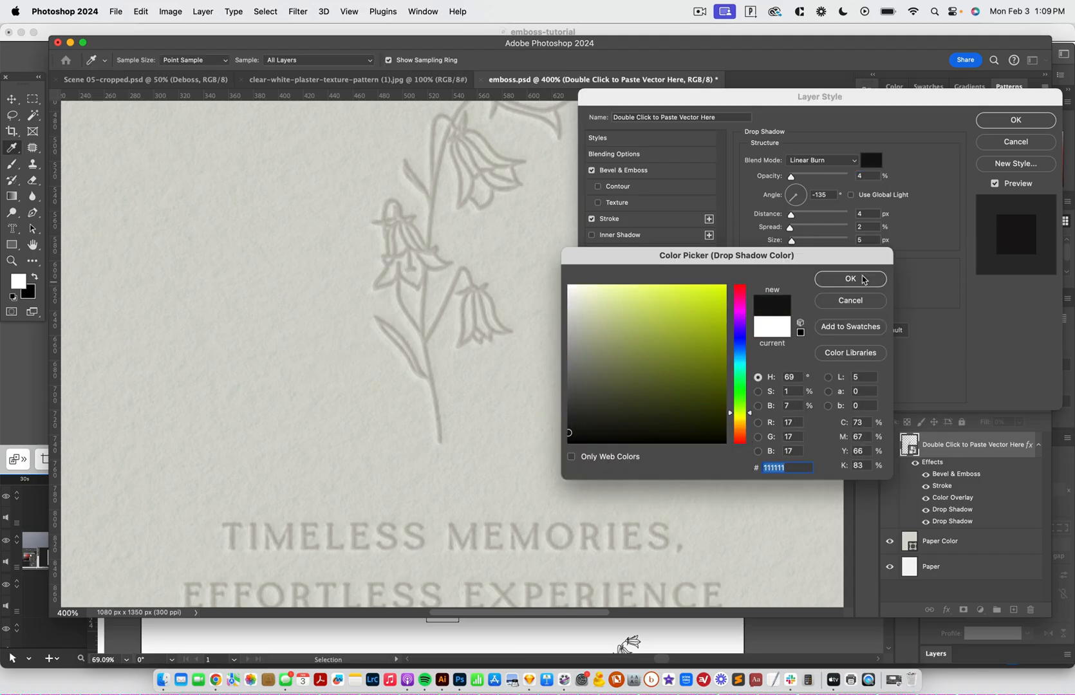
{"action": "left_click", "coordinate": [849, 278]}
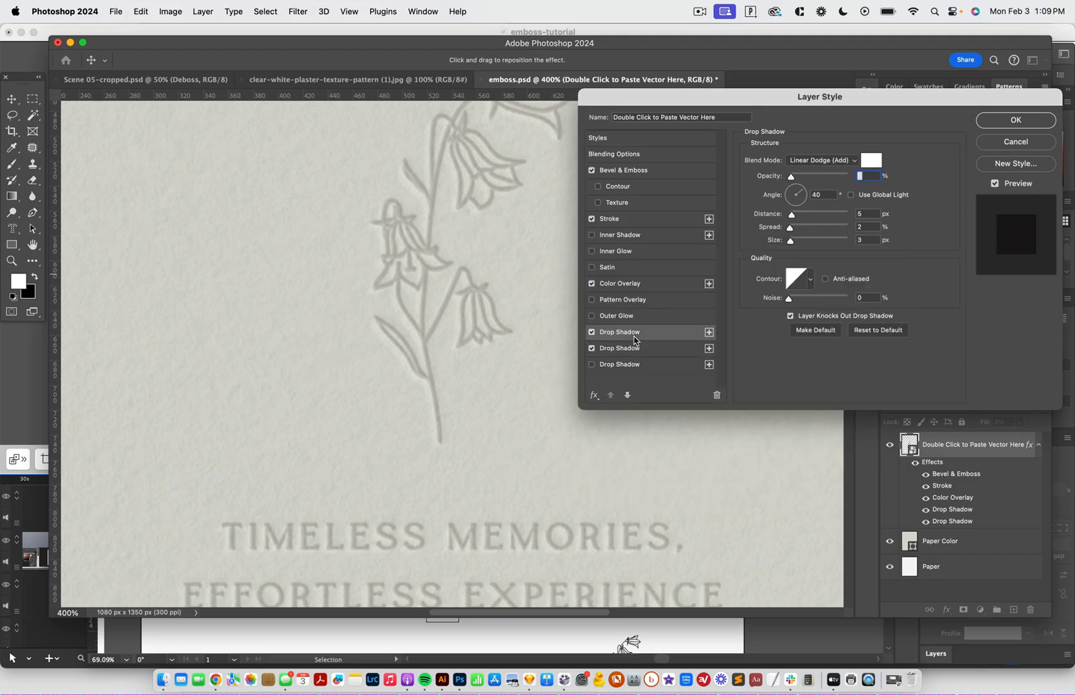
{"action": "mouse_move", "coordinate": [691, 272]}
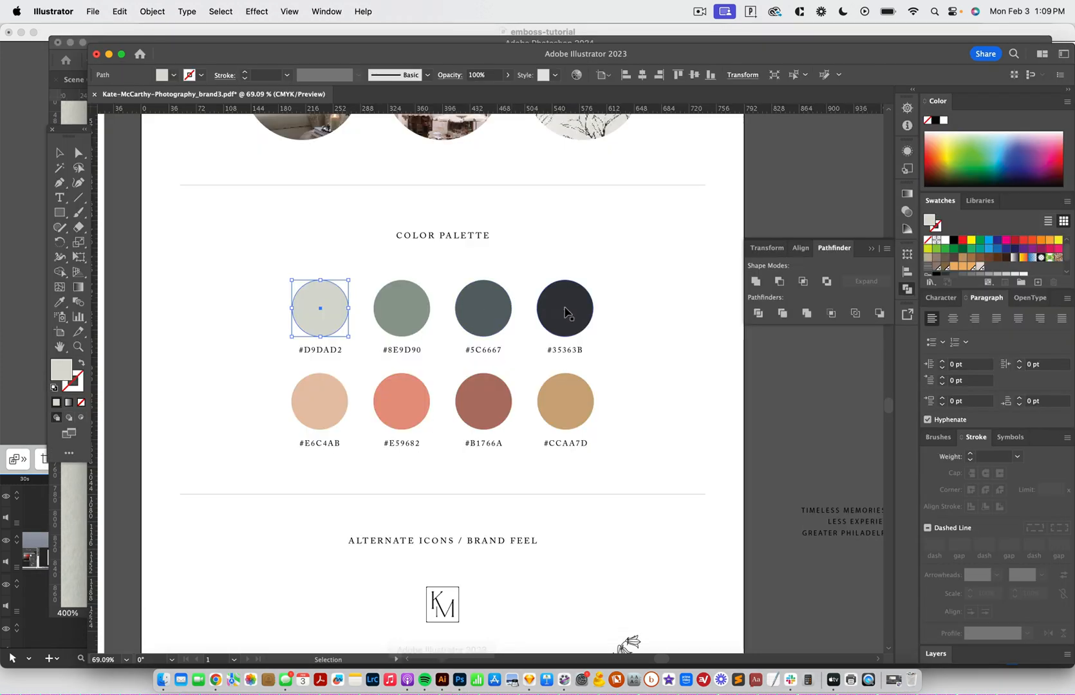
Step: Read the dark #35363B hex from the Illustrator palette and apply it as the Paper Color
{"action": "double_click", "coordinate": [62, 369]}
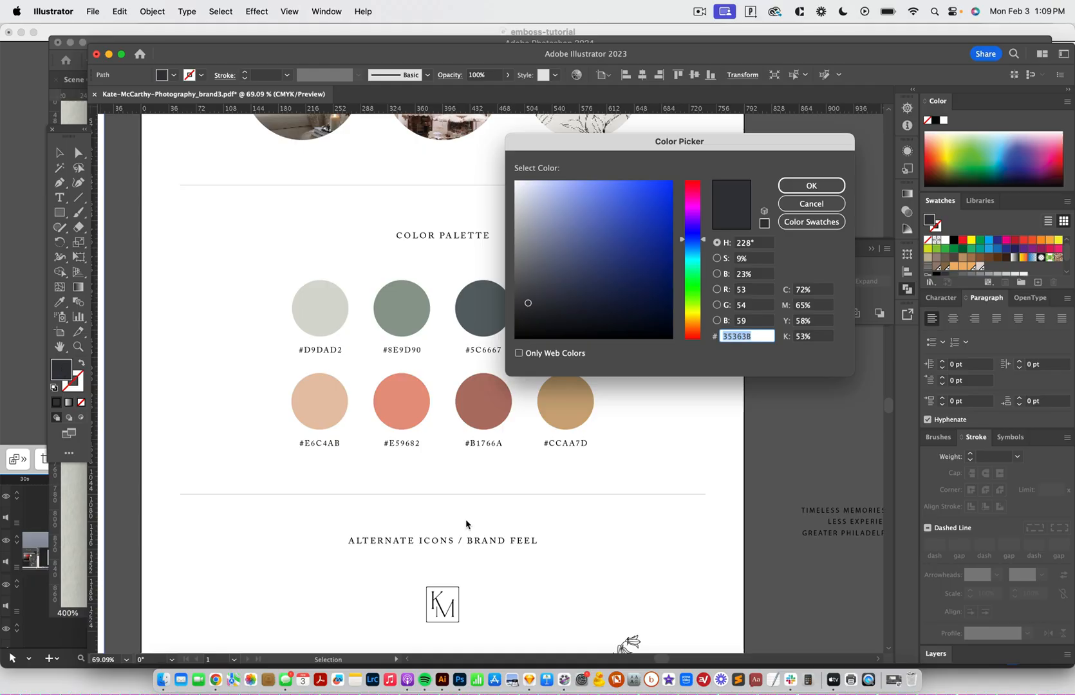
{"action": "left_click", "coordinate": [810, 186]}
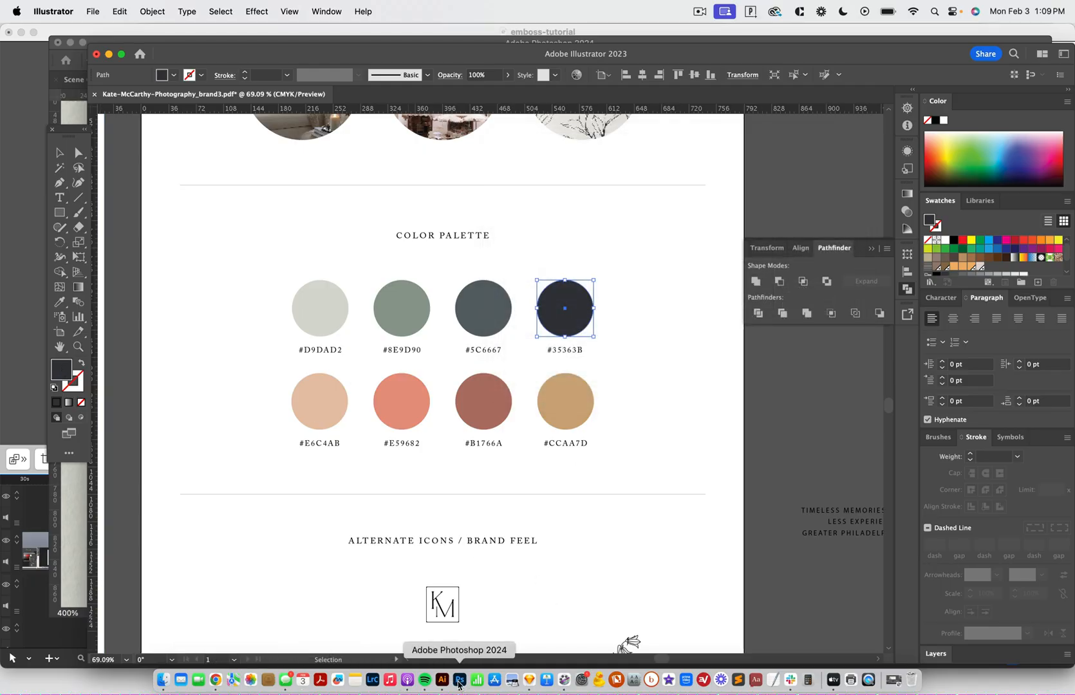
{"action": "left_click", "coordinate": [459, 679]}
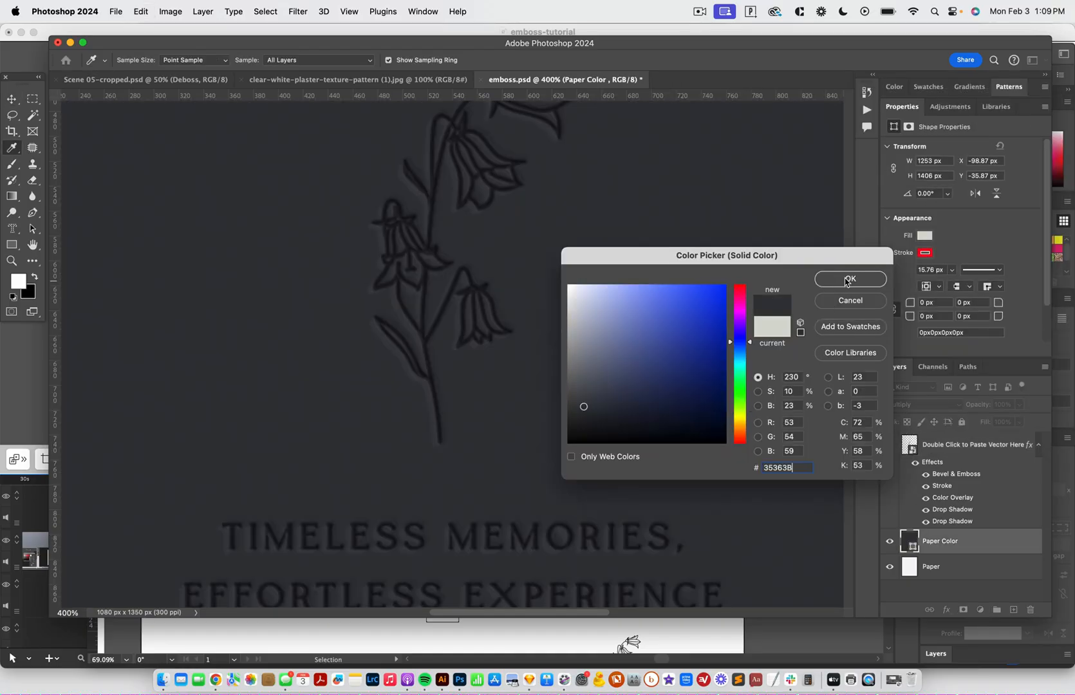
{"action": "left_click", "coordinate": [850, 279]}
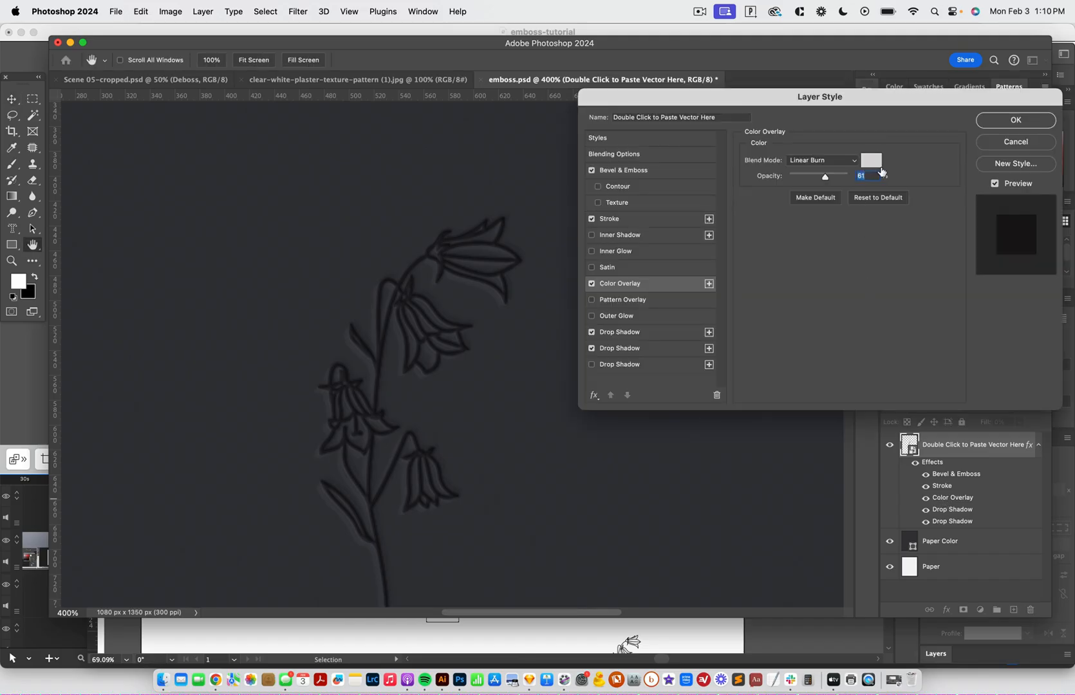
{"action": "mouse_move", "coordinate": [872, 160]}
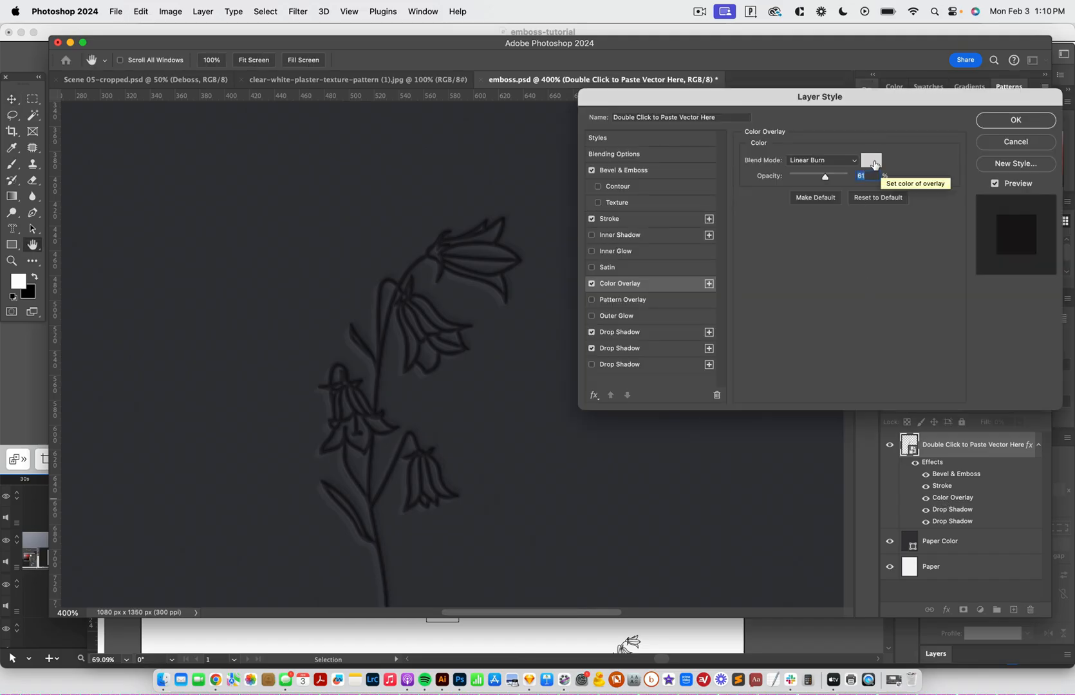
Step: Set the colour overlay to Normal blend at 24% opacity, keeping the light grey colour
{"action": "left_click", "coordinate": [821, 159]}
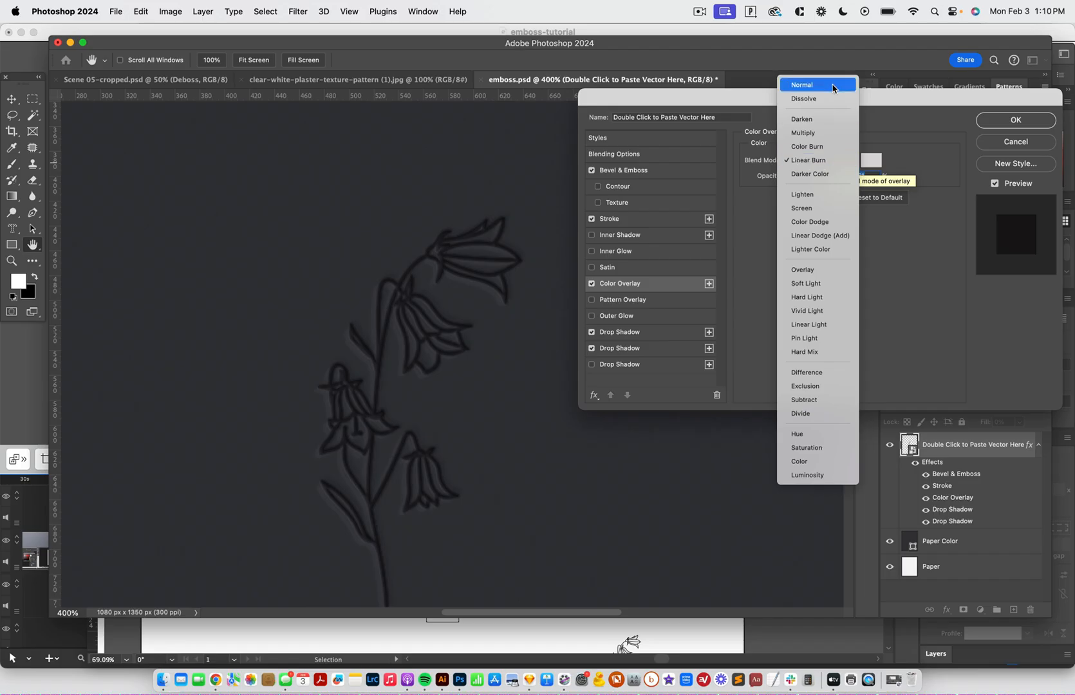
{"action": "left_click", "coordinate": [800, 84]}
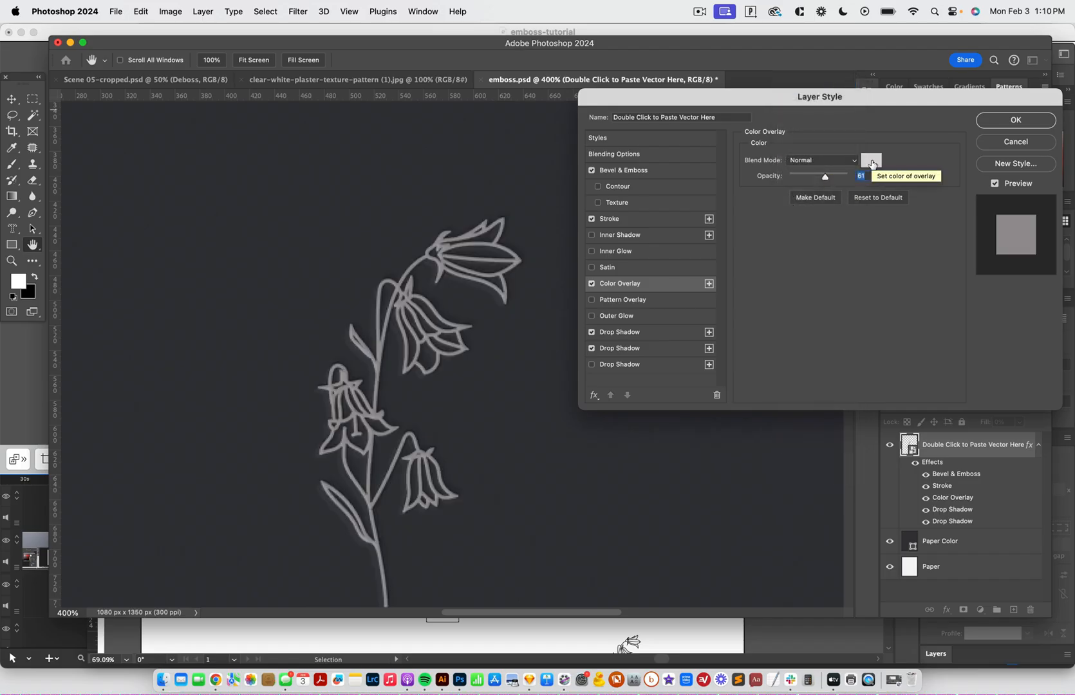
{"action": "left_click", "coordinate": [871, 160]}
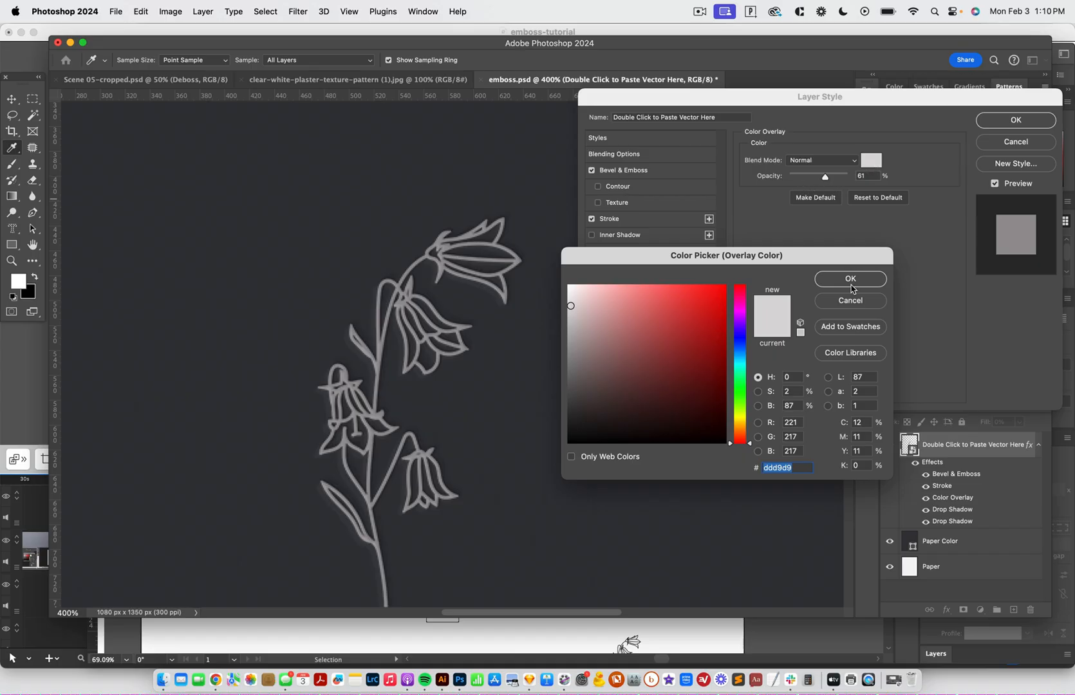
{"action": "left_click", "coordinate": [850, 278]}
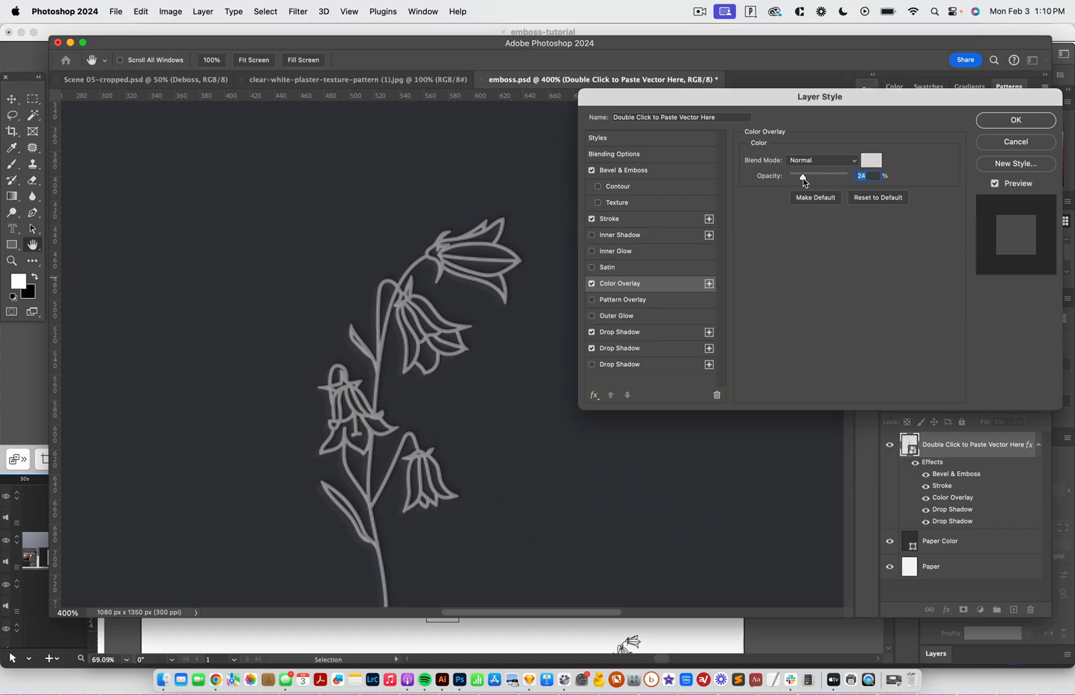
{"action": "left_click_drag", "start_coordinate": [803, 179], "coordinate": [800, 180]}
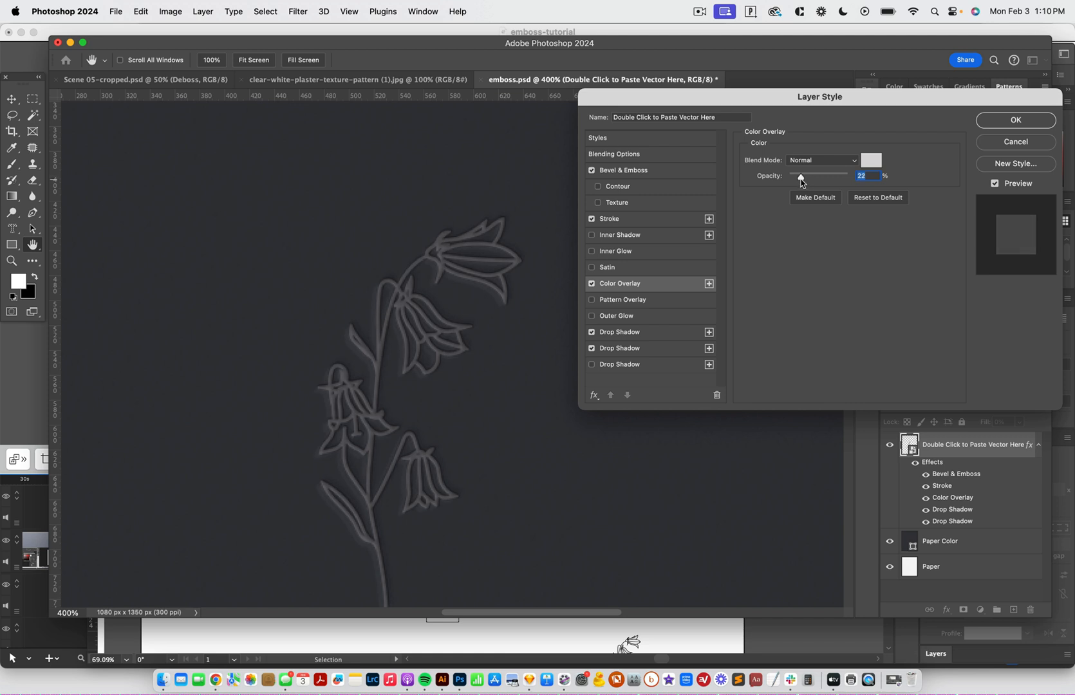
{"action": "left_click_drag", "start_coordinate": [799, 180], "coordinate": [803, 179]}
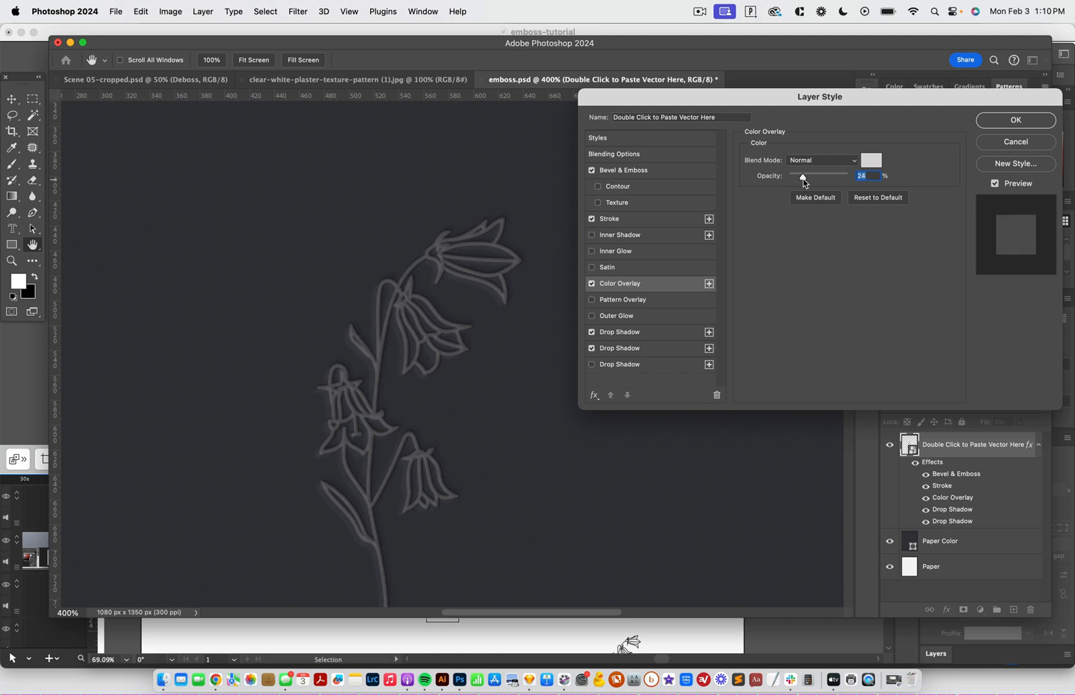
Step: Try near-white, dark red and greenish hues for the overlay colour in the Color Picker
{"action": "left_click", "coordinate": [872, 160]}
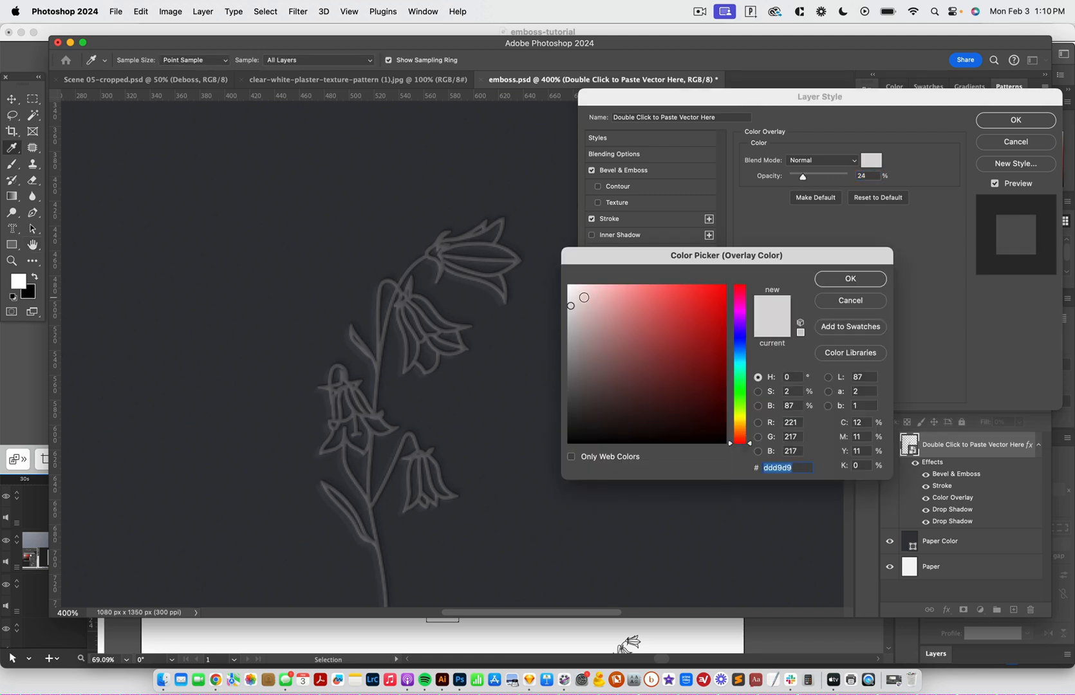
{"action": "left_click", "coordinate": [569, 284]}
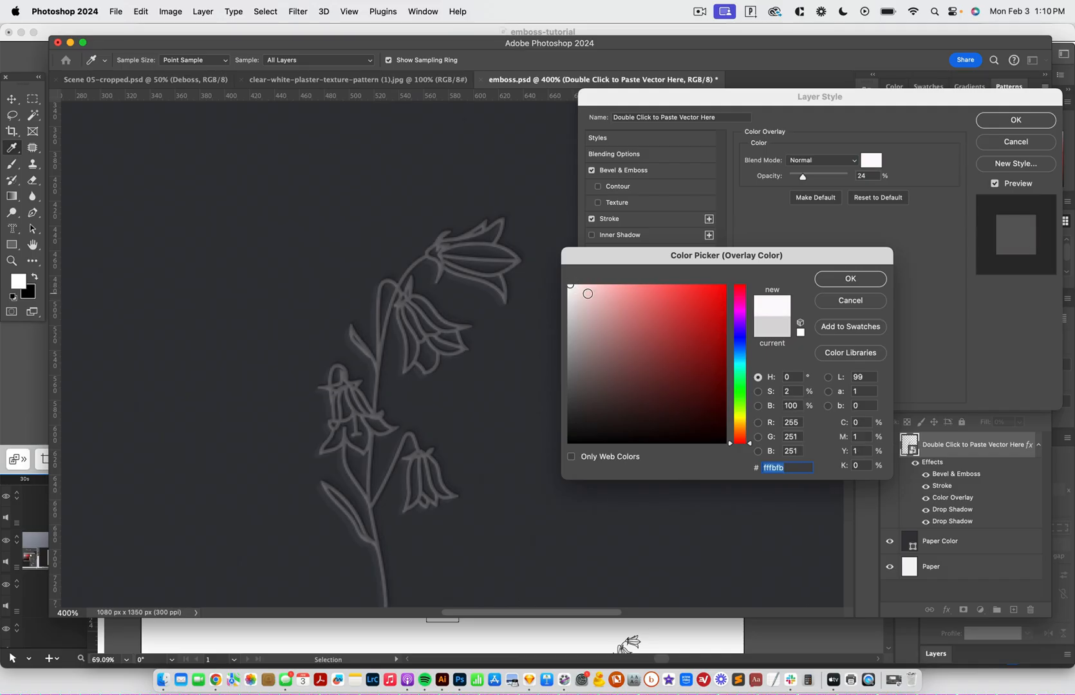
{"action": "left_click", "coordinate": [656, 376]}
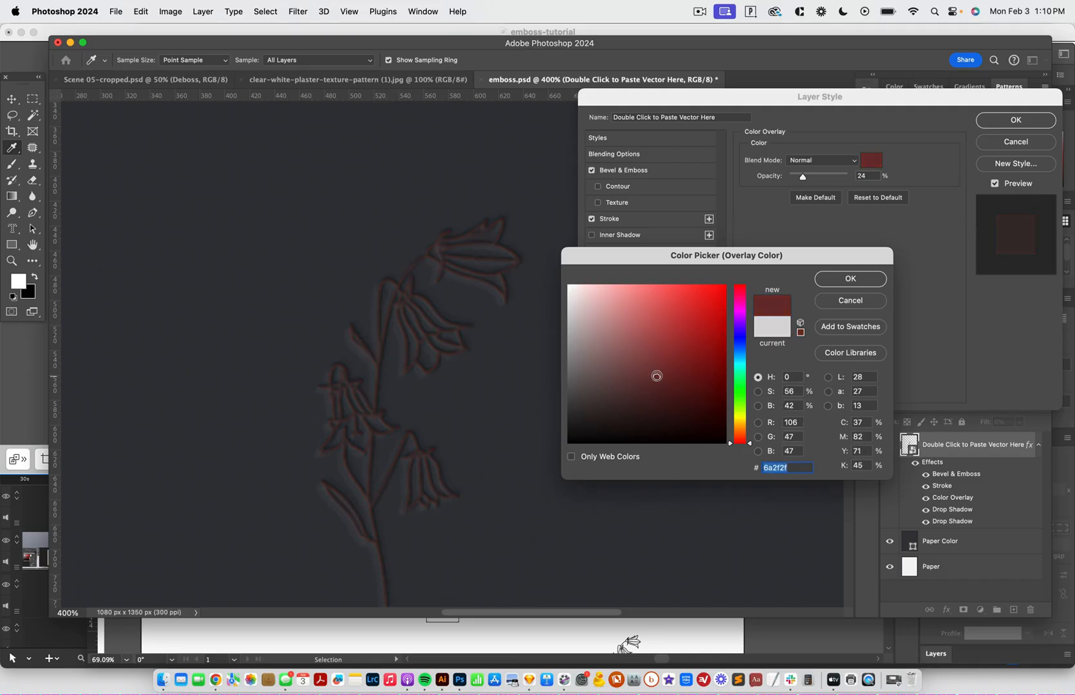
{"action": "left_click", "coordinate": [738, 325]}
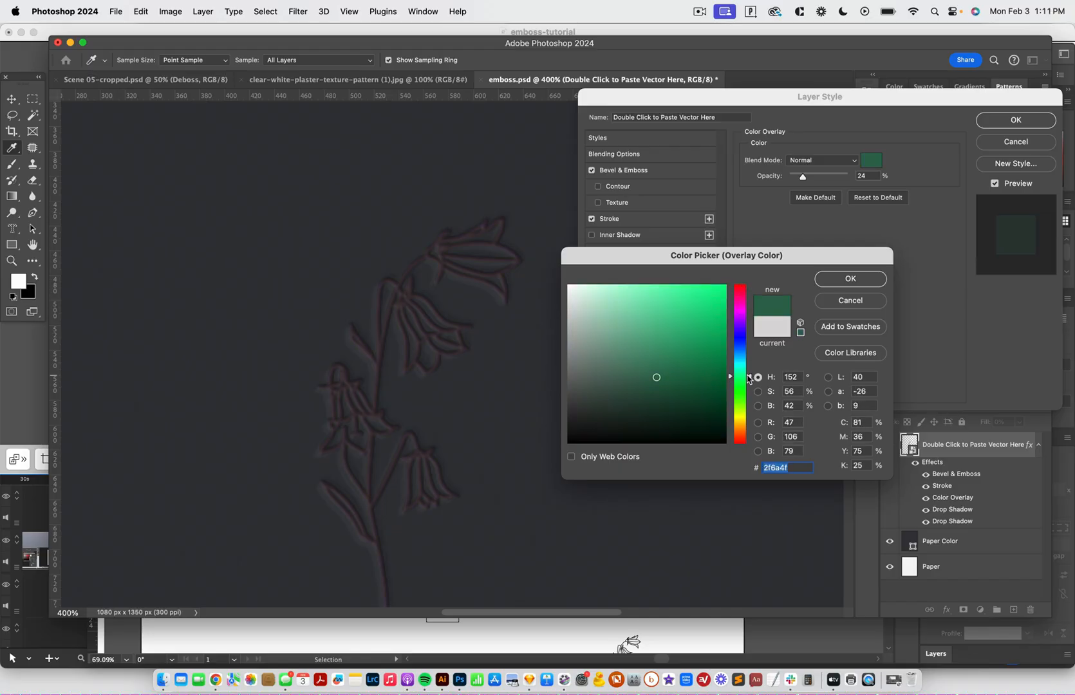
{"action": "left_click_drag", "start_coordinate": [739, 378], "coordinate": [739, 412]}
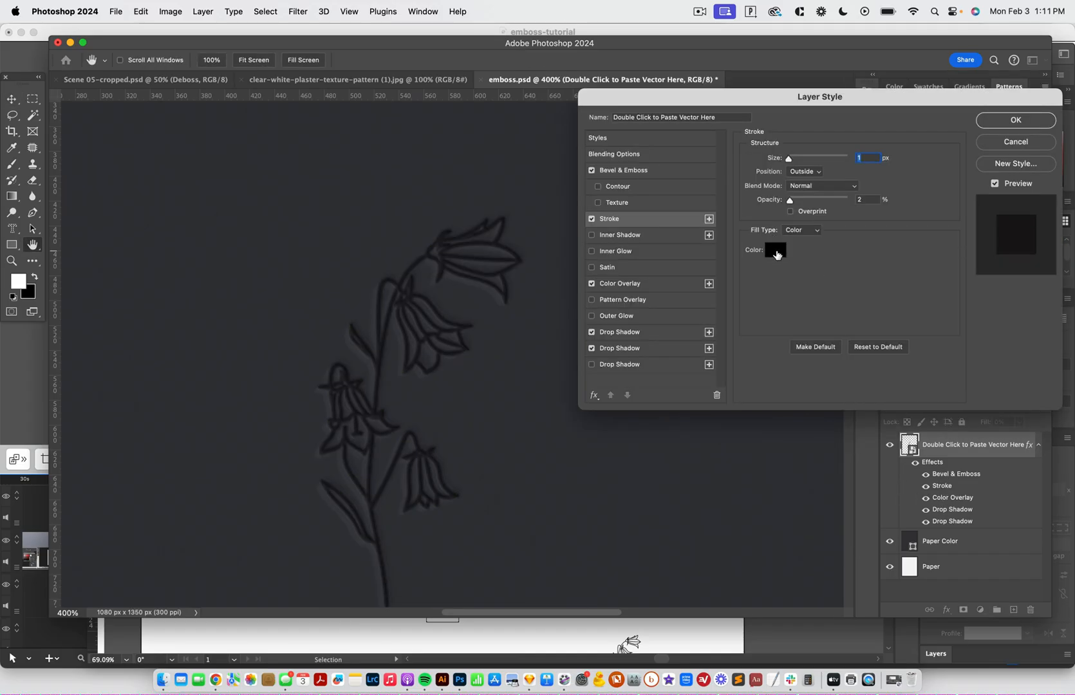
Step: Widen the black outside stroke to 4 px and raise its opacity to 26%
{"action": "left_click_drag", "start_coordinate": [790, 158], "coordinate": [803, 158]}
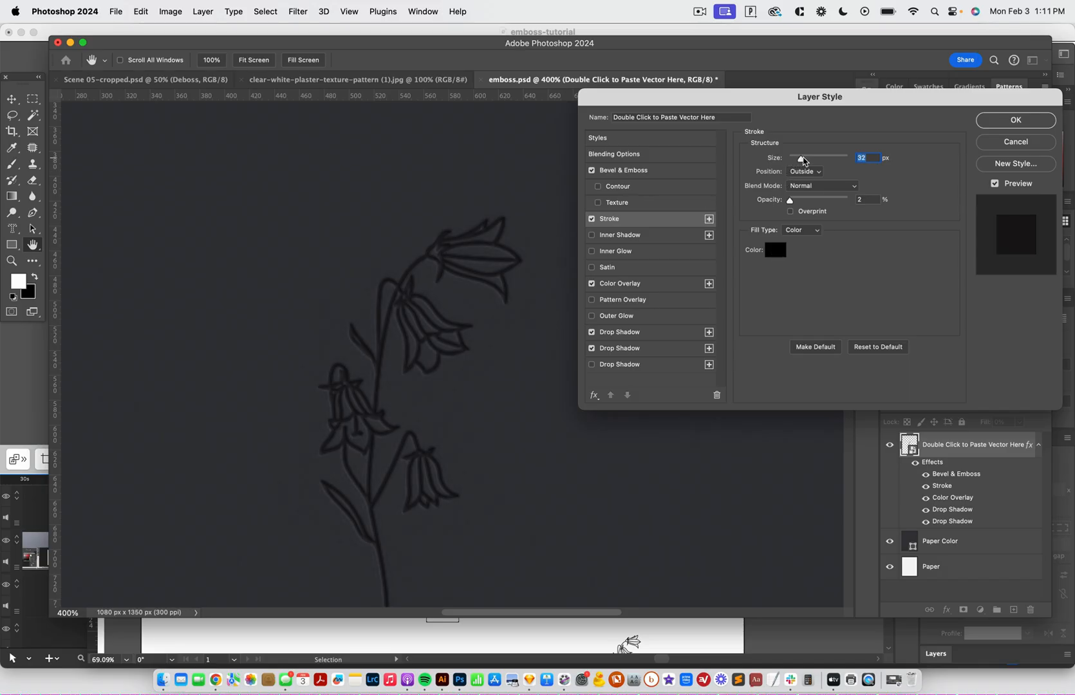
{"action": "left_click_drag", "start_coordinate": [801, 157], "coordinate": [810, 158]}
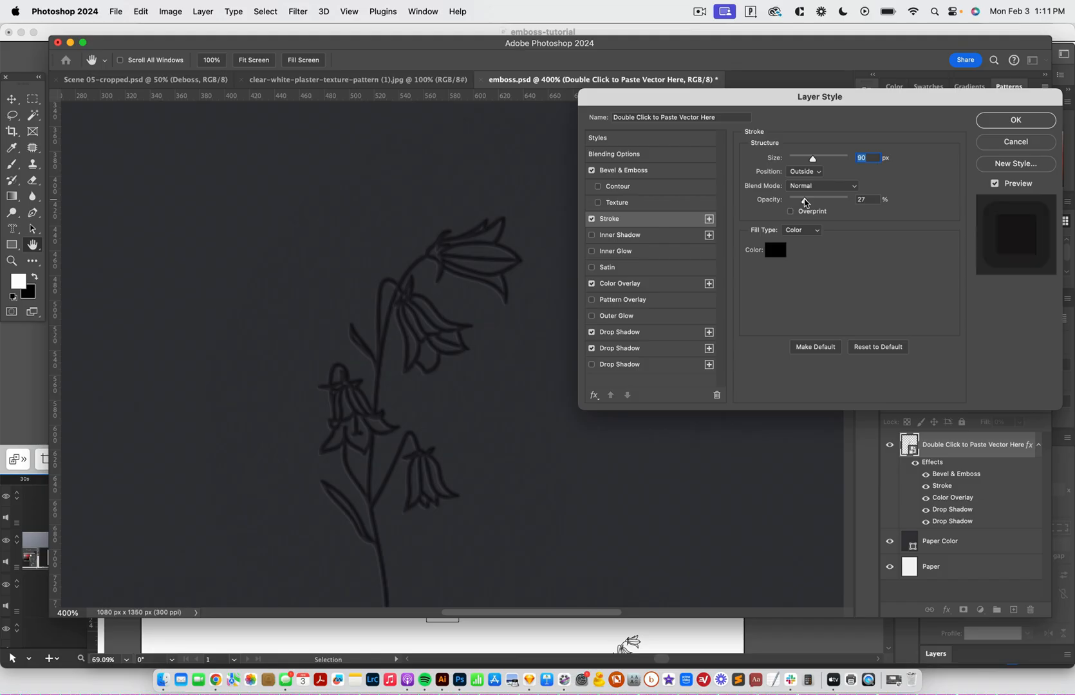
{"action": "left_click_drag", "start_coordinate": [805, 199], "coordinate": [825, 199]}
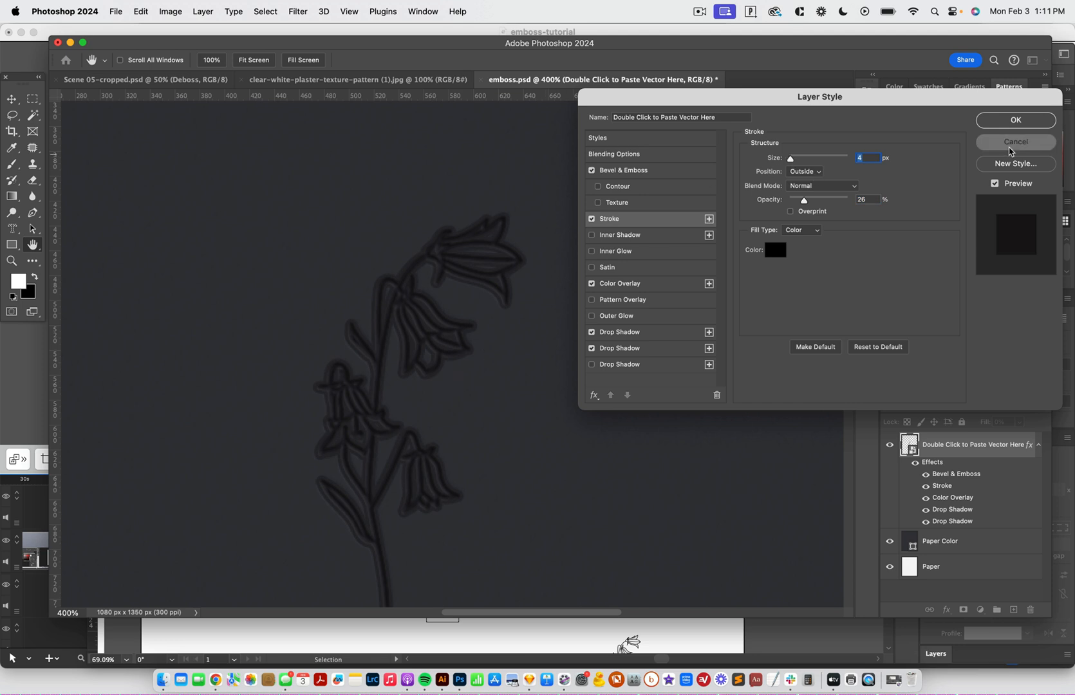
{"action": "left_click", "coordinate": [622, 172]}
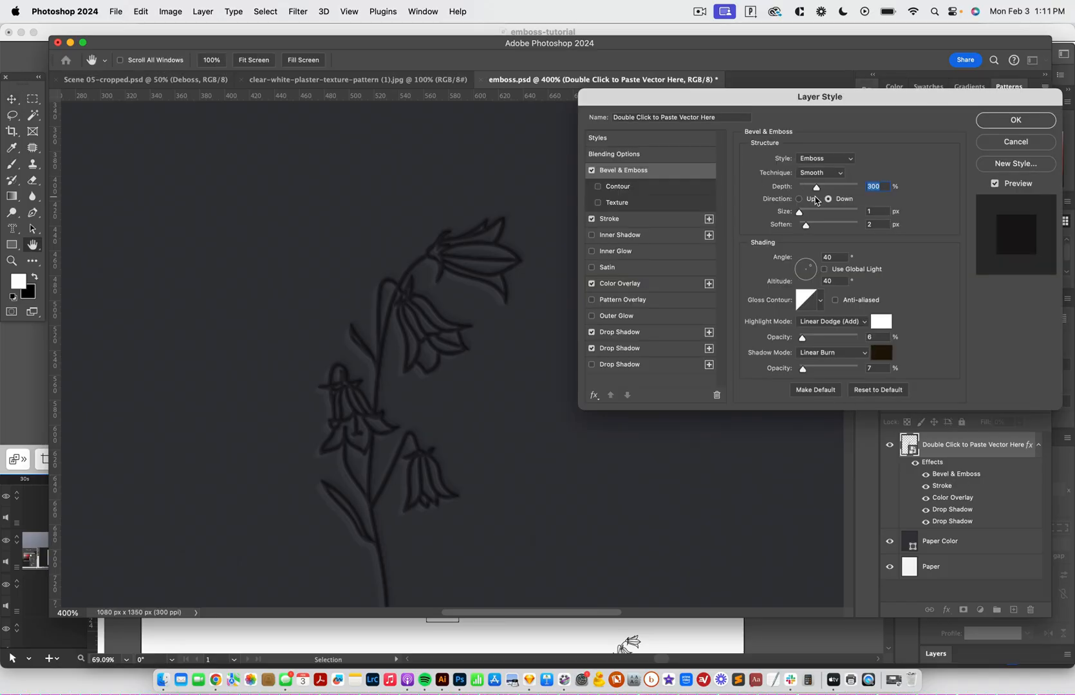
Step: Adjust the downward smooth emboss depth, settling at 157%
{"action": "left_click_drag", "start_coordinate": [815, 186], "coordinate": [799, 187]}
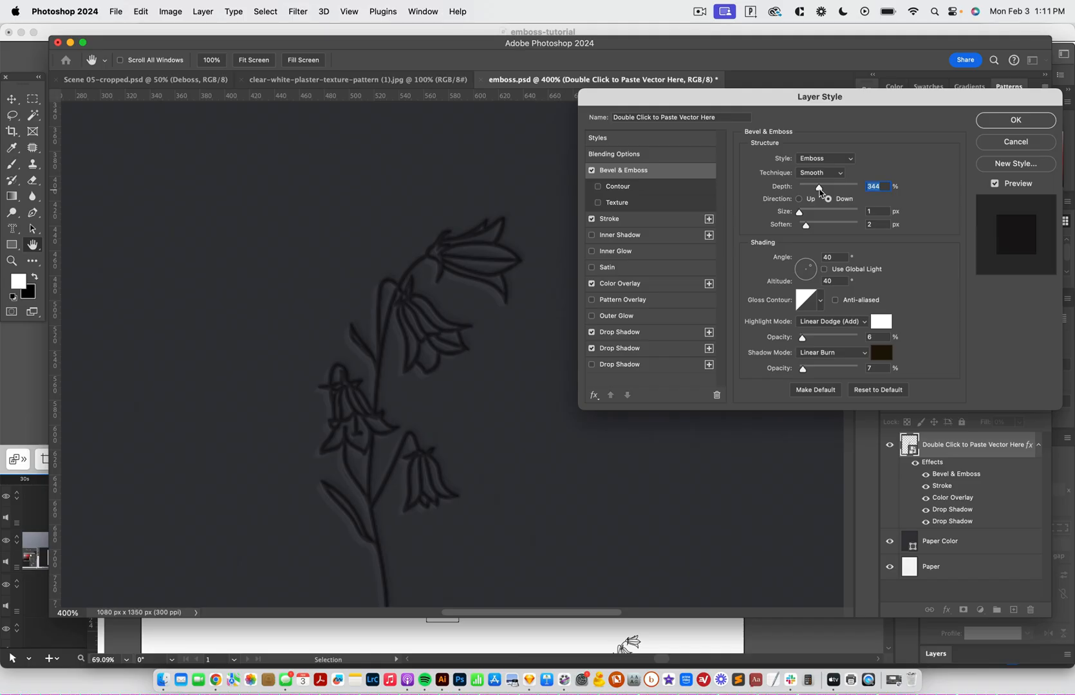
{"action": "mouse_move", "coordinate": [818, 189]}
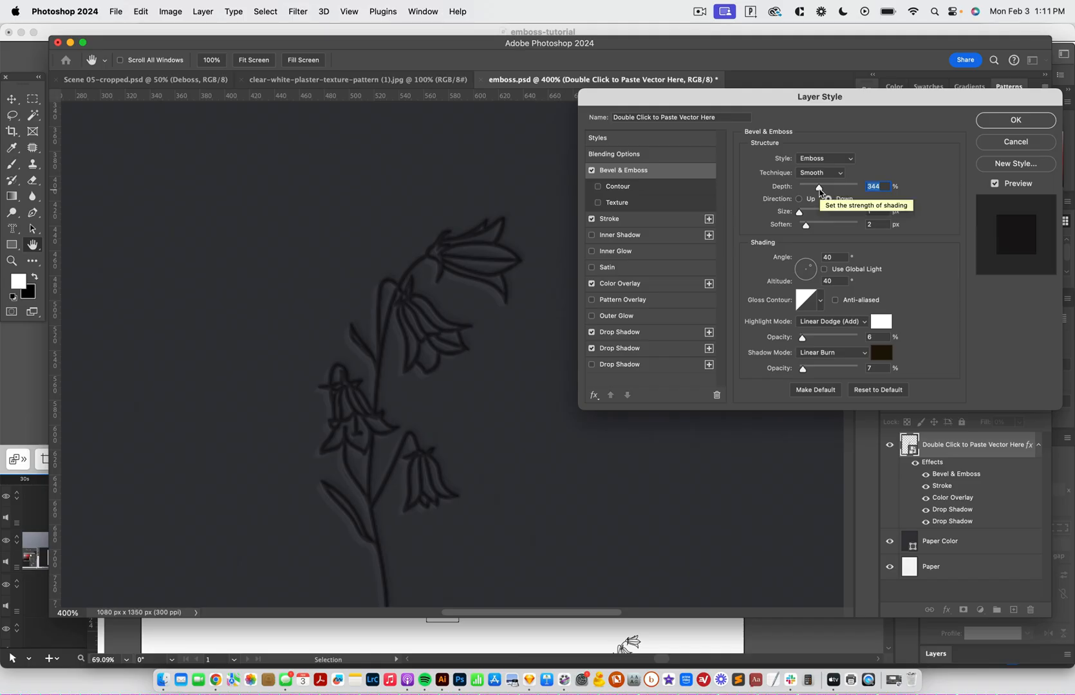
{"action": "left_click_drag", "start_coordinate": [817, 186], "coordinate": [835, 186]}
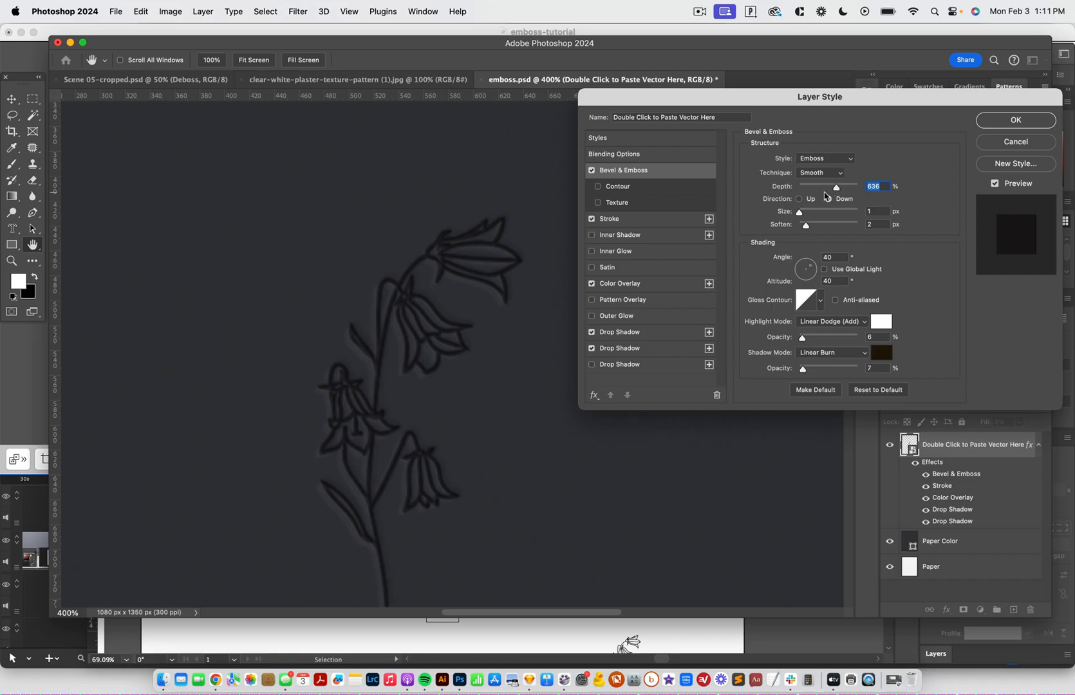
{"action": "left_click", "coordinate": [828, 199]}
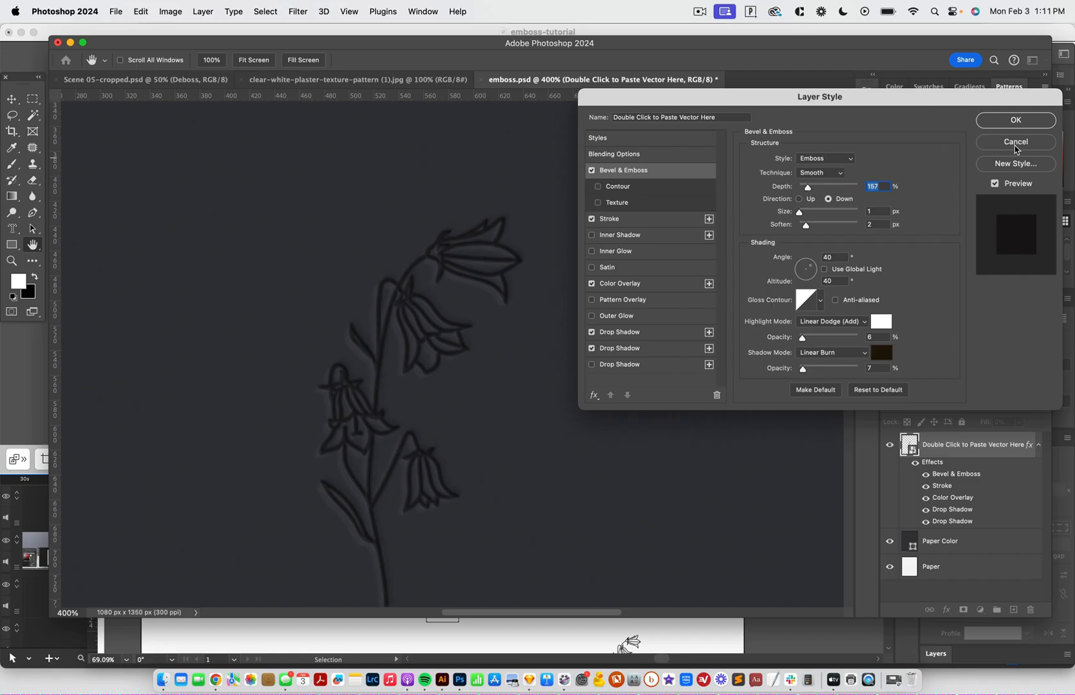